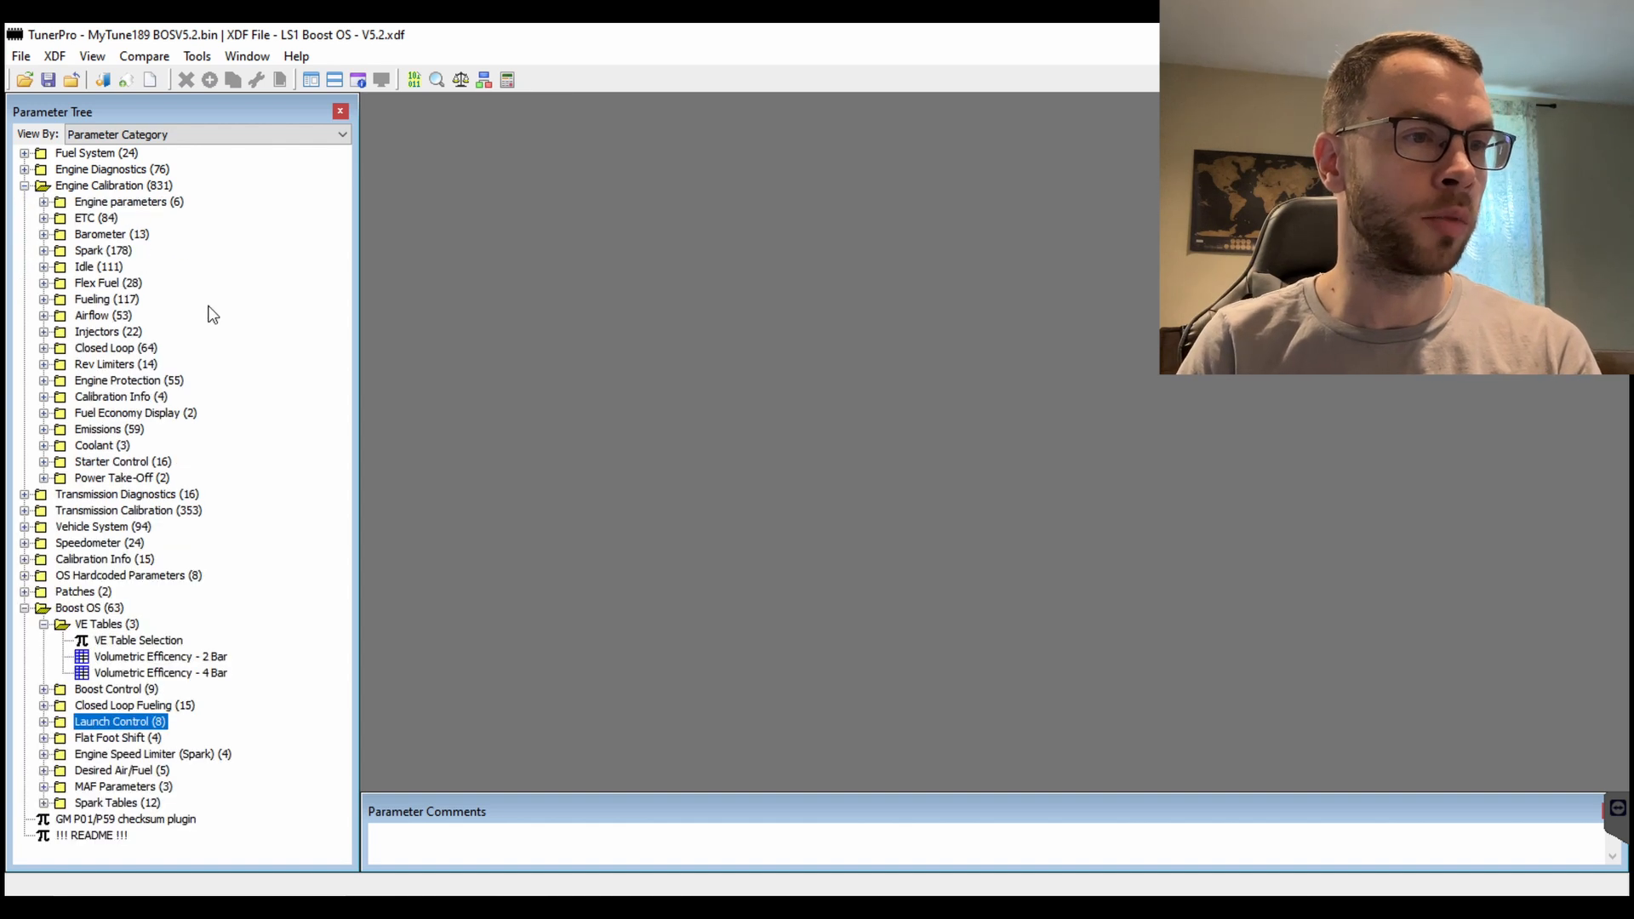
Step: Expand Barometer under Engine Calibration and select C6301 - MAP Sensor Scaler
left_click(48, 233)
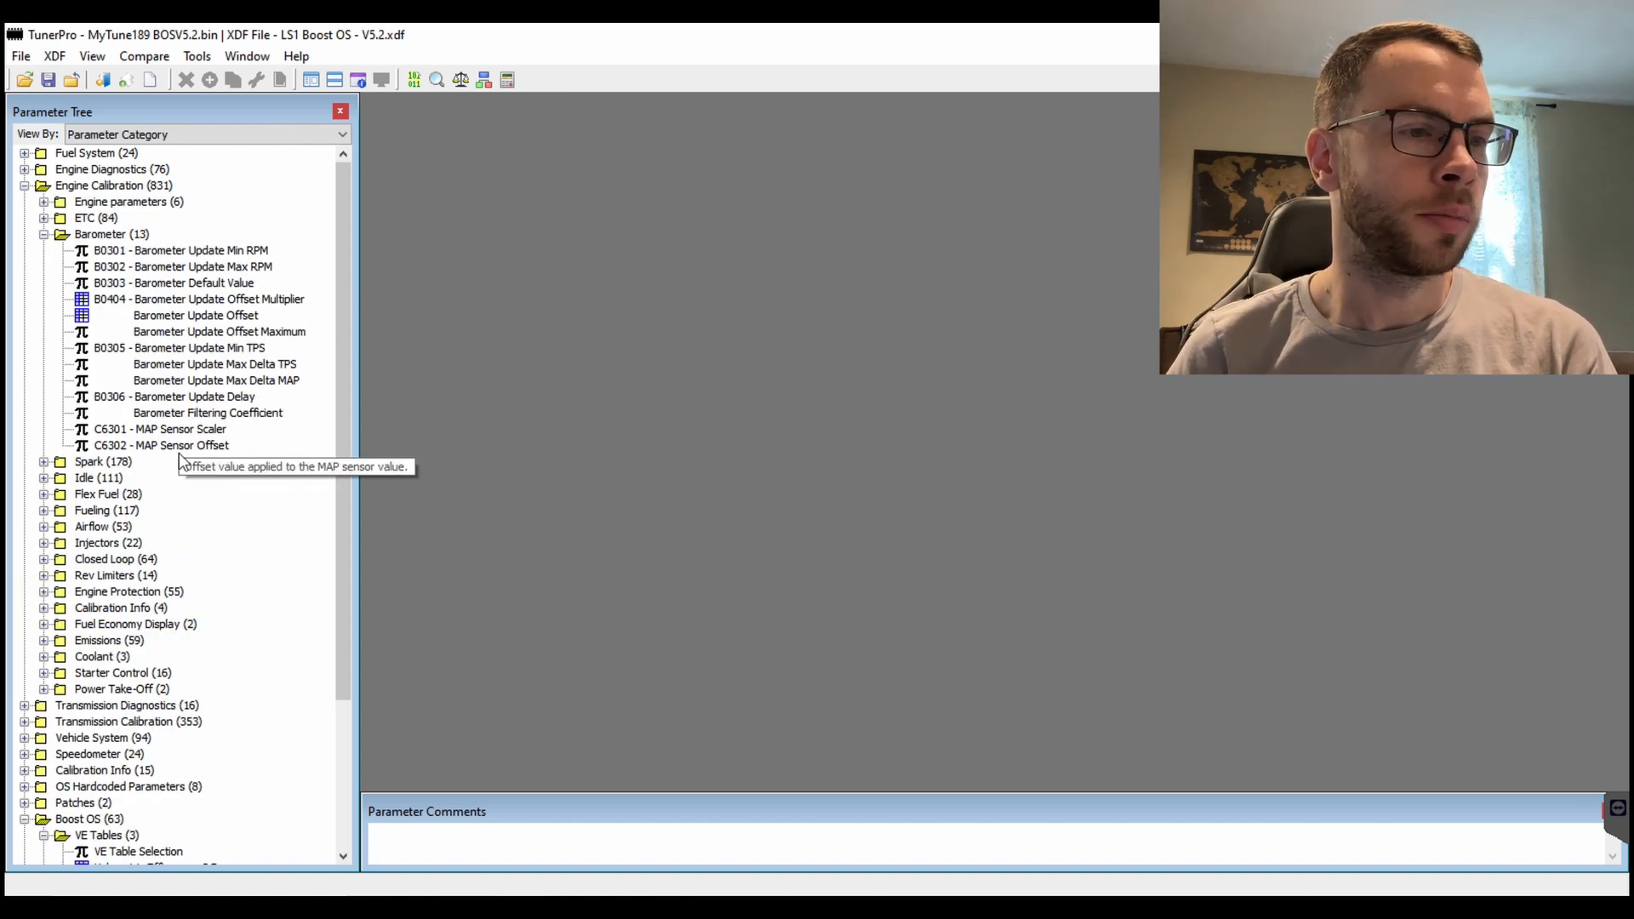
left_click(160, 429)
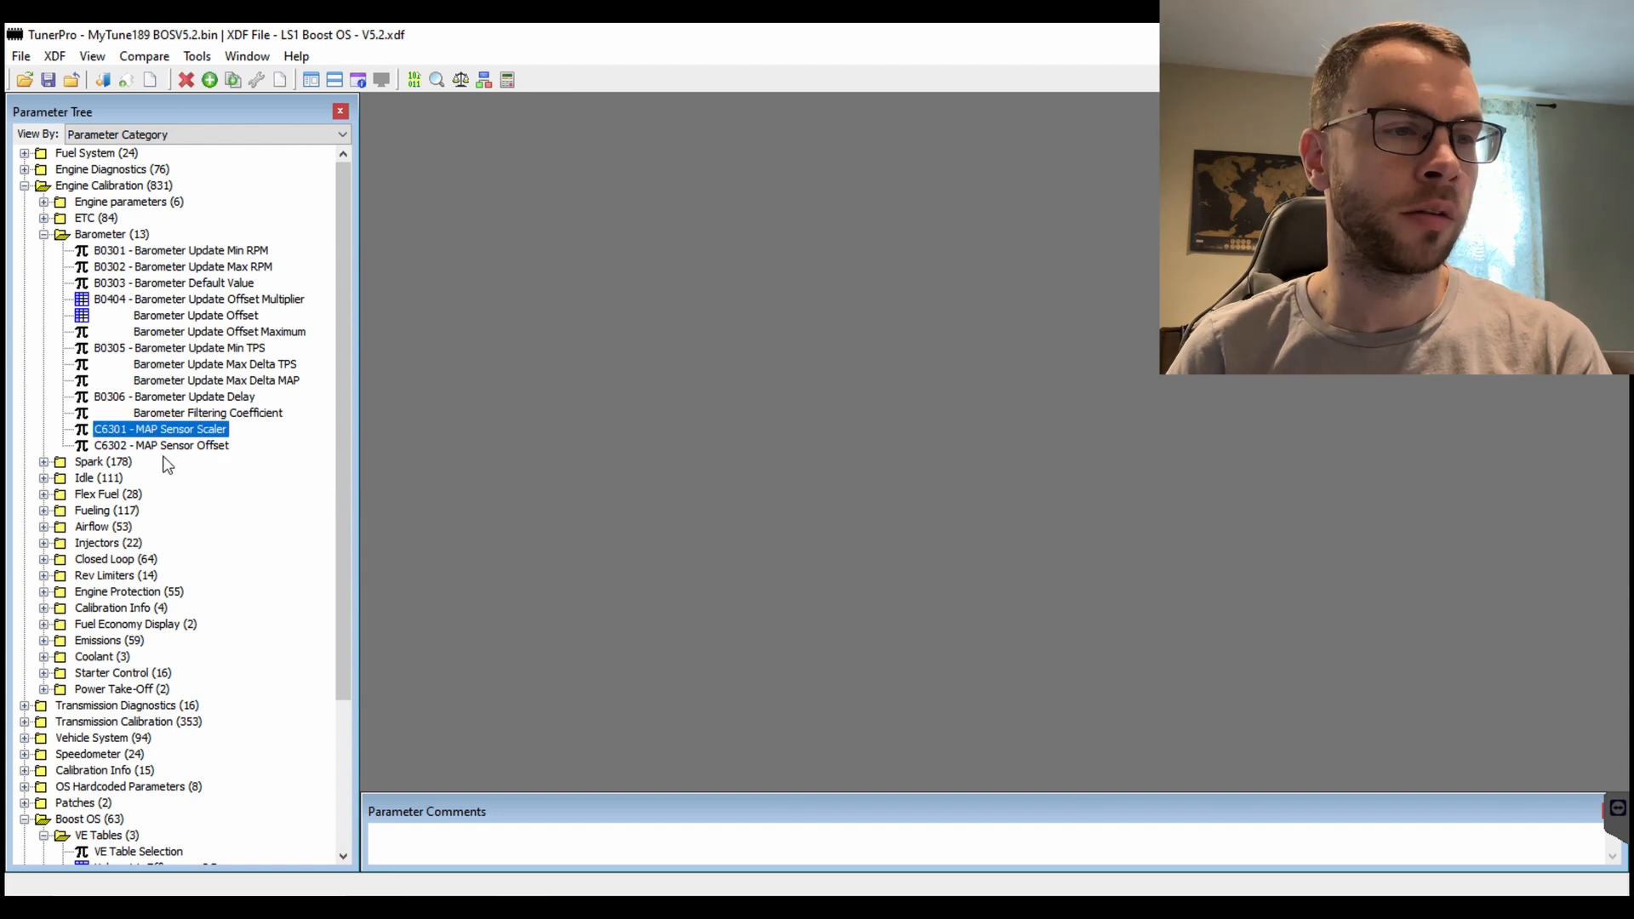
mouse_move(171, 432)
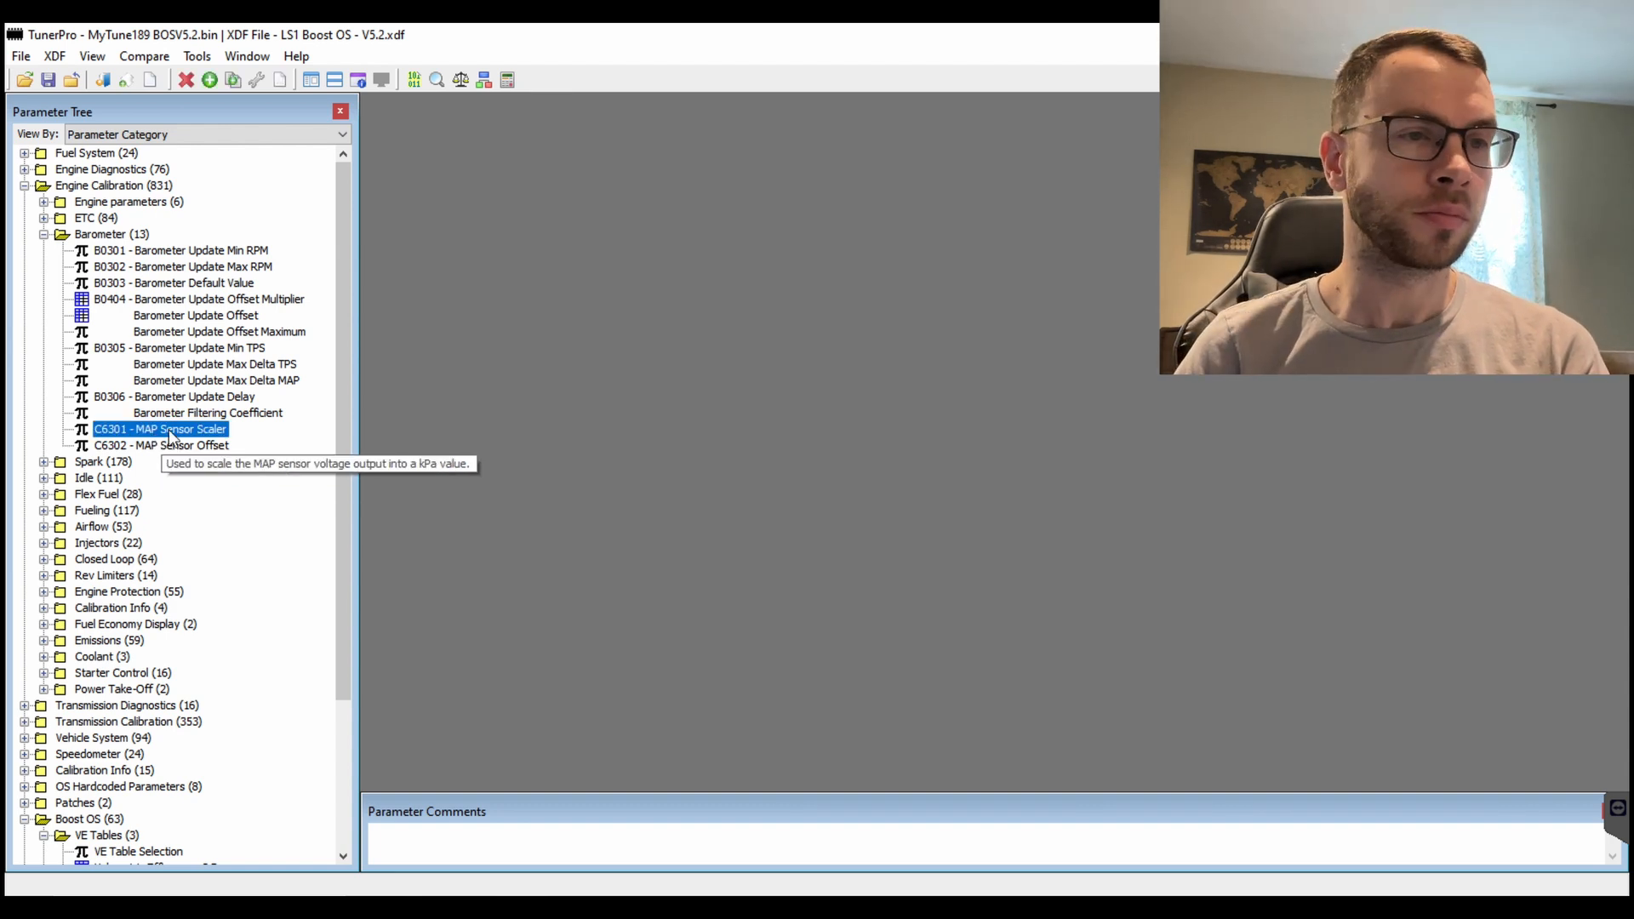
mouse_move(150, 412)
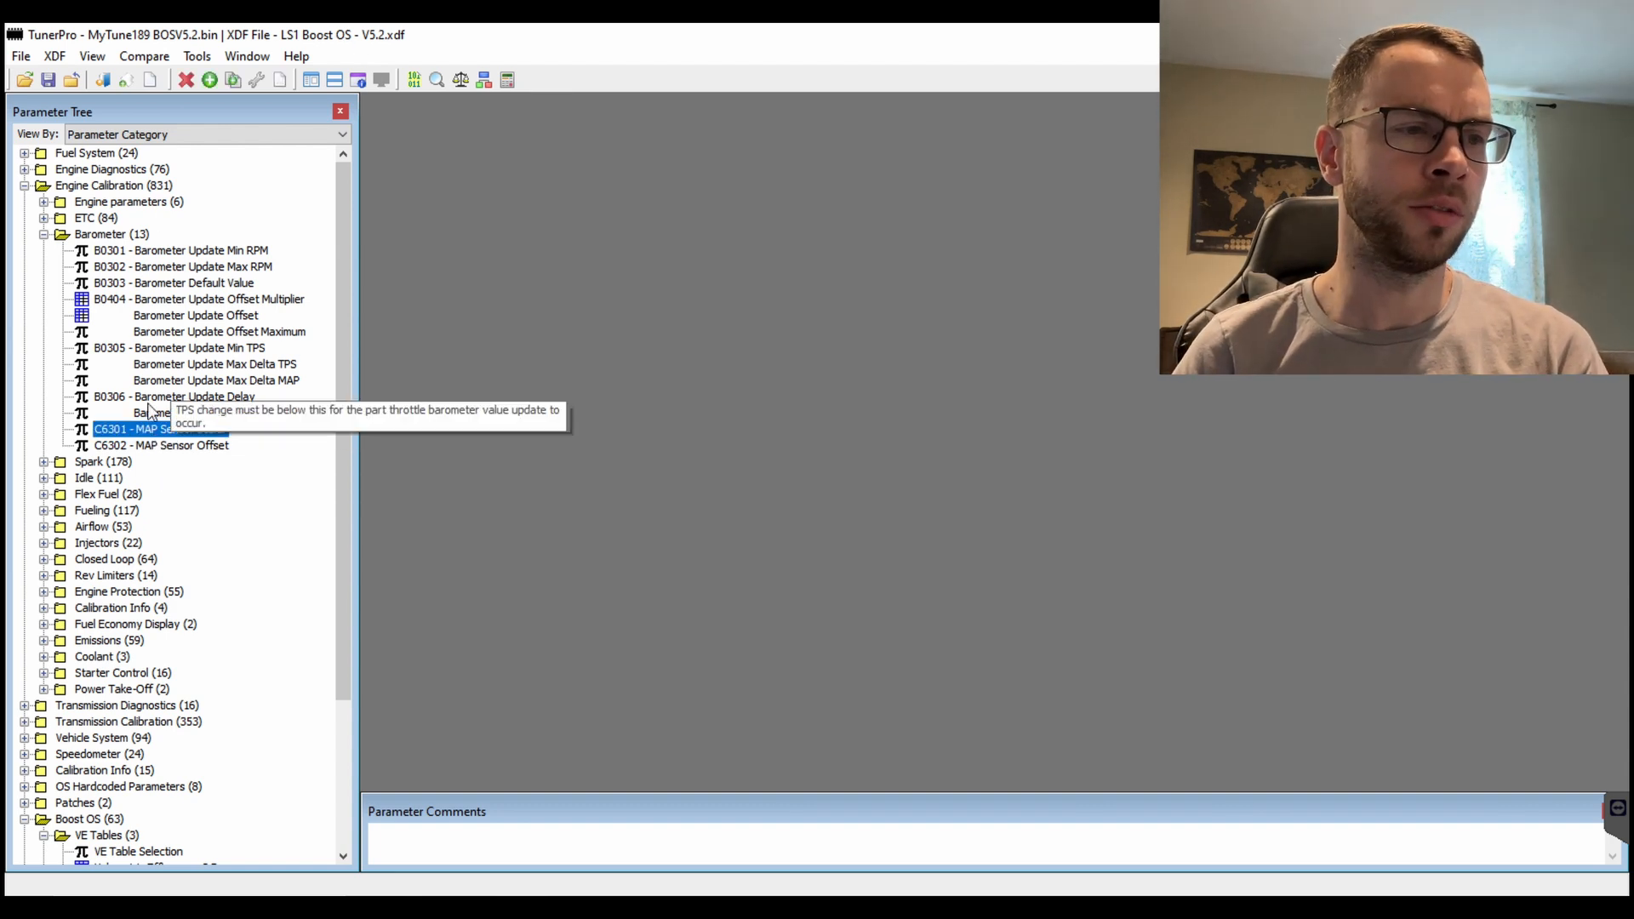
double_click(137, 429)
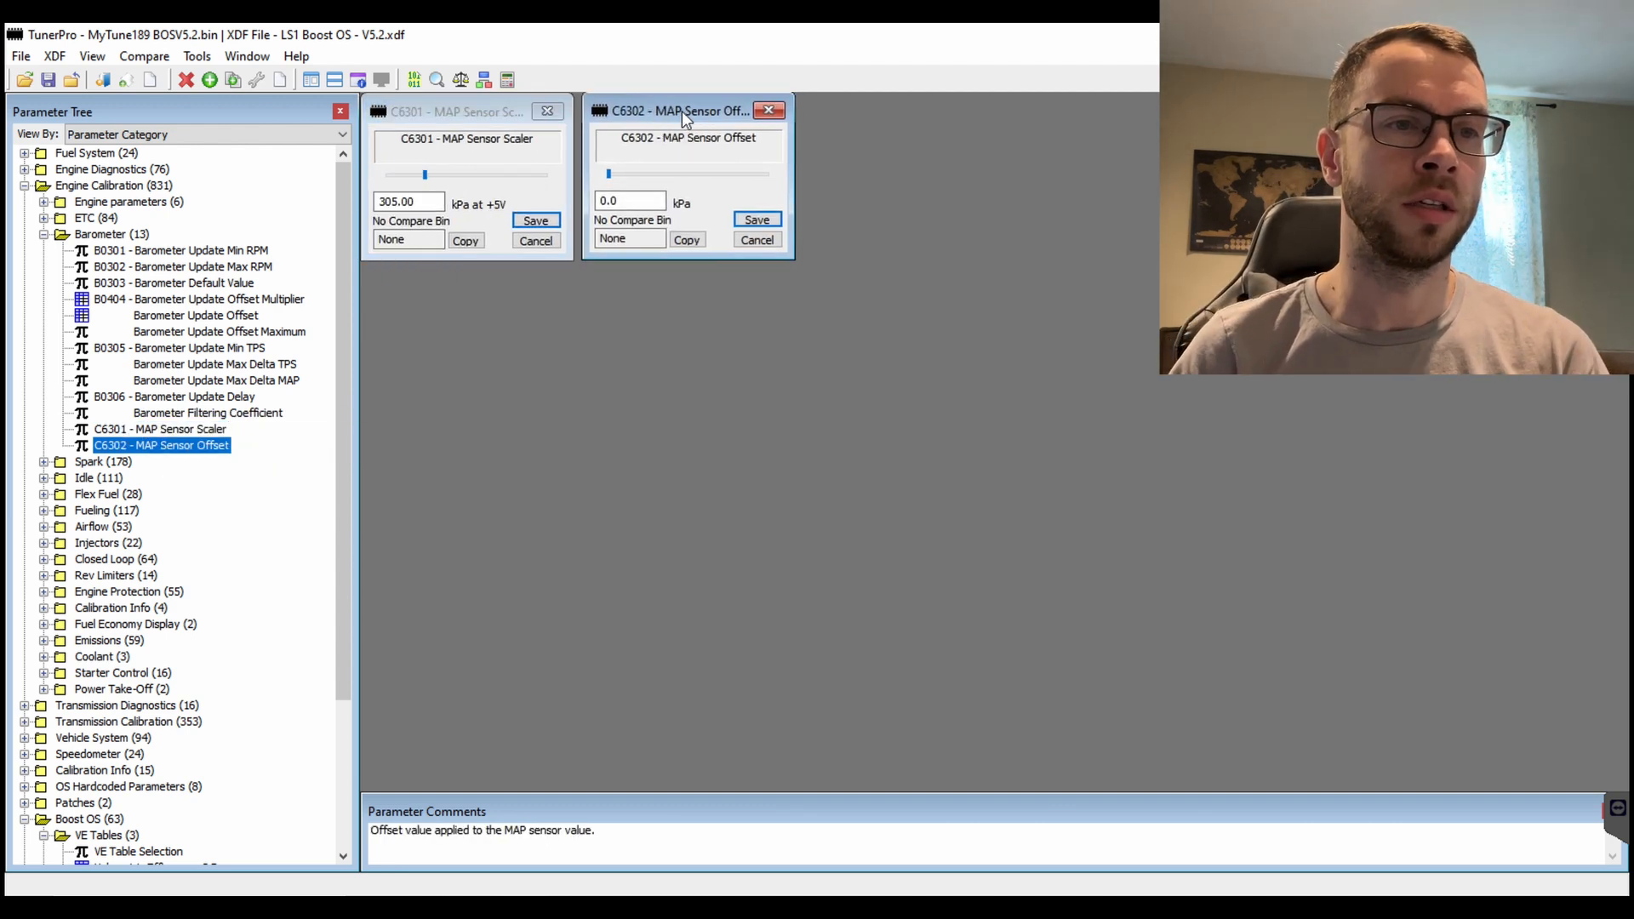
mouse_move(712, 157)
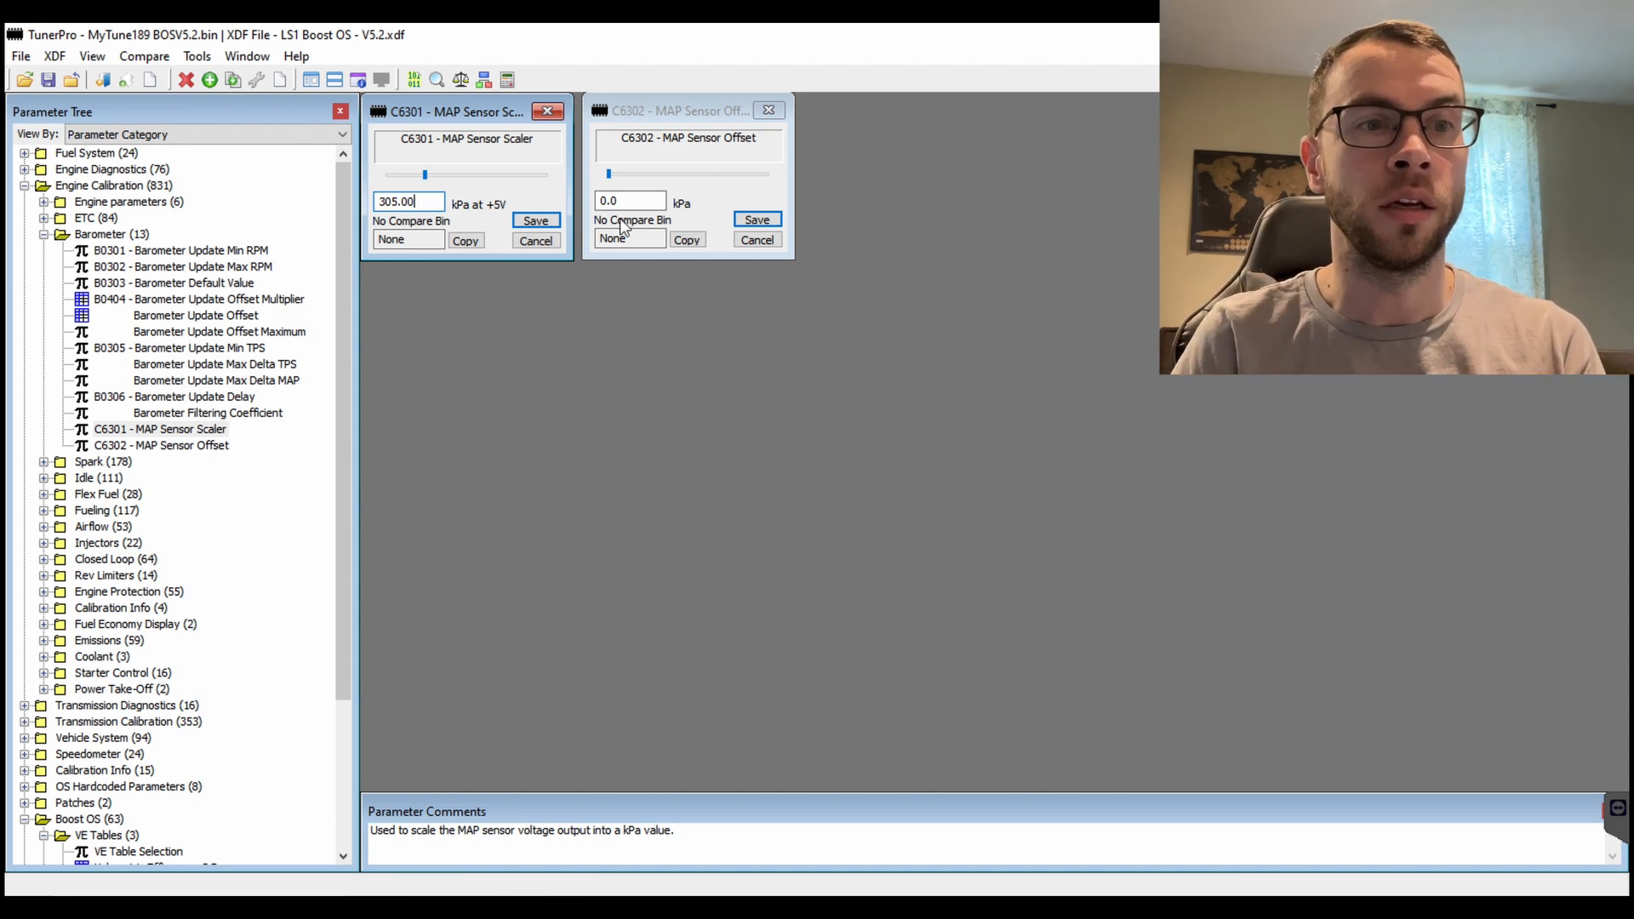
left_click(630, 201)
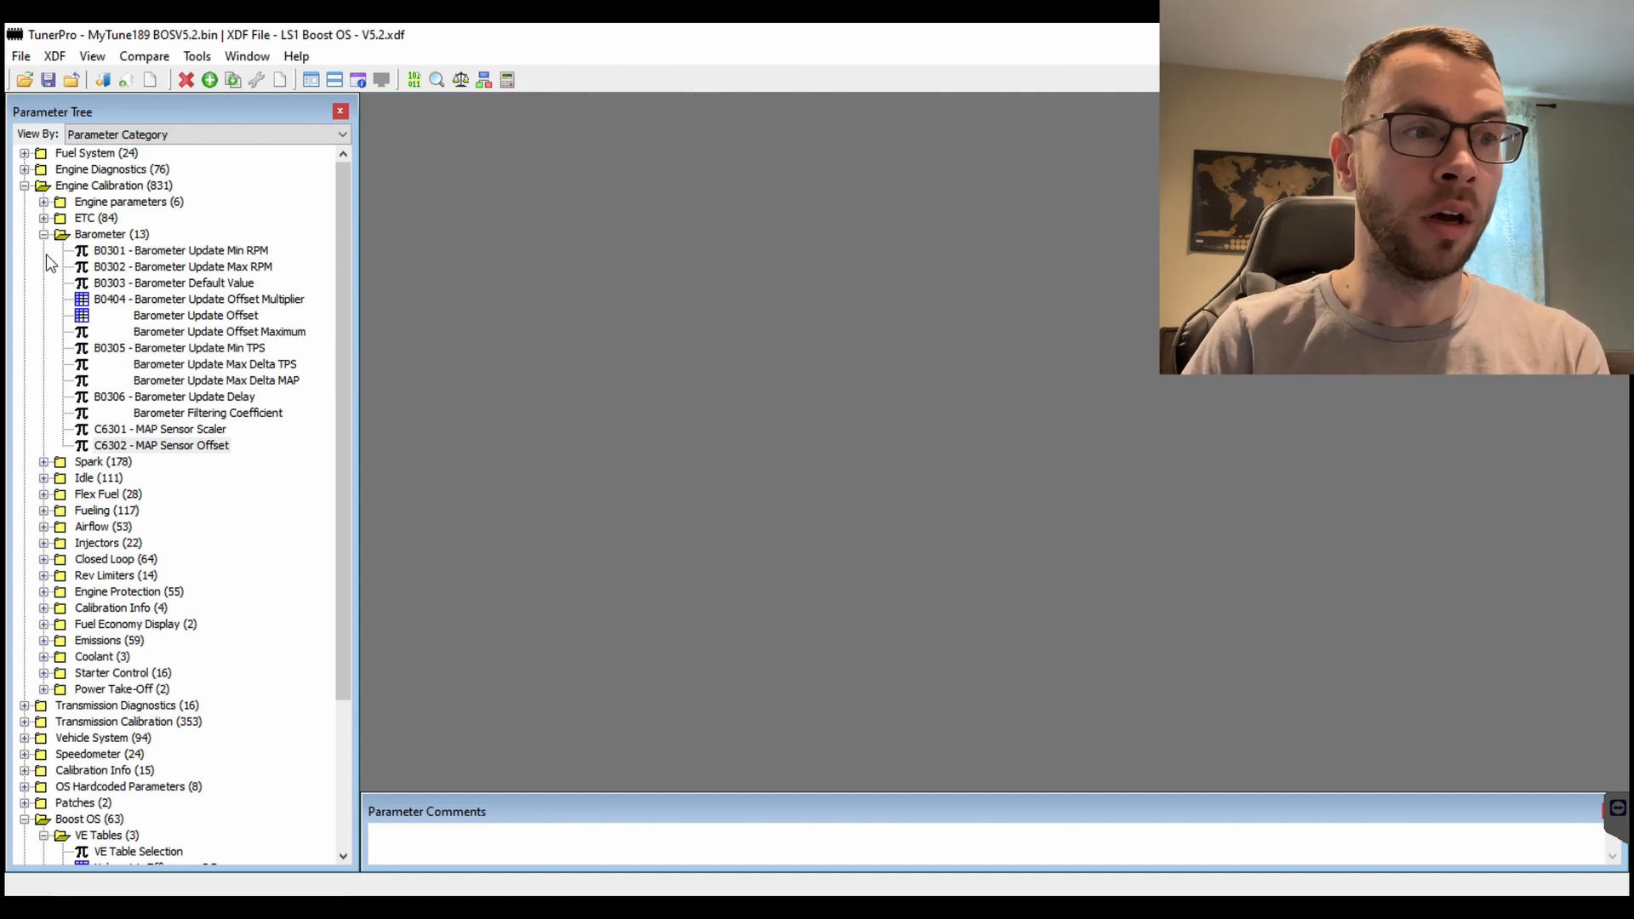
Step: Collapse Engine Calibration and bring up VE Table Selection under Boost OS > VE Tables, reading 2
left_click(41, 186)
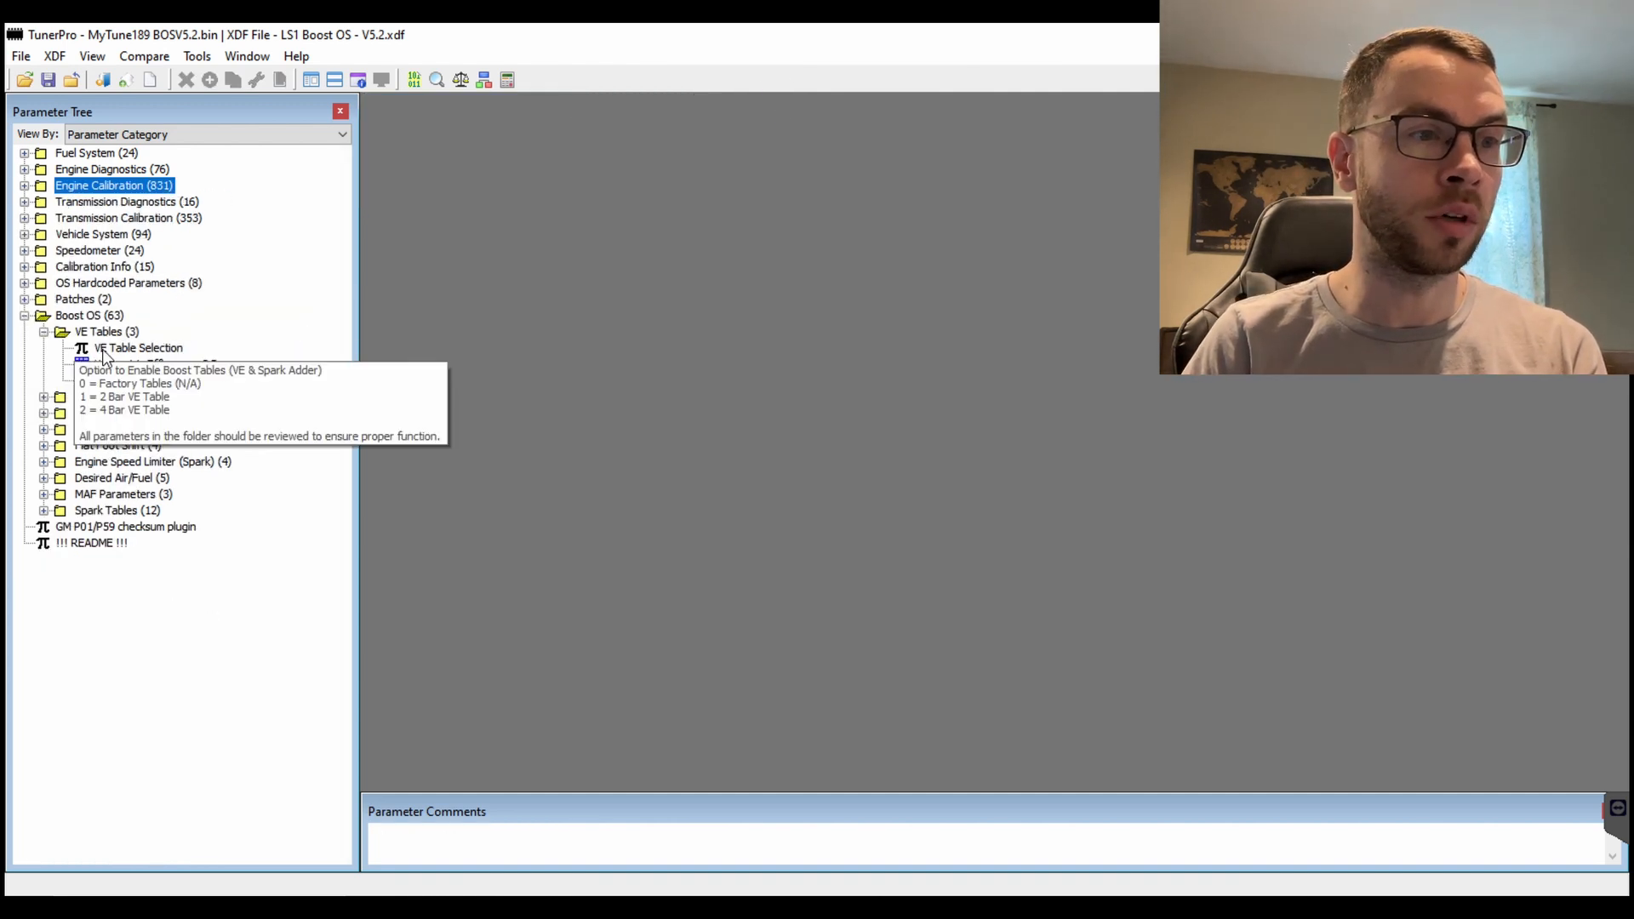
double_click(137, 347)
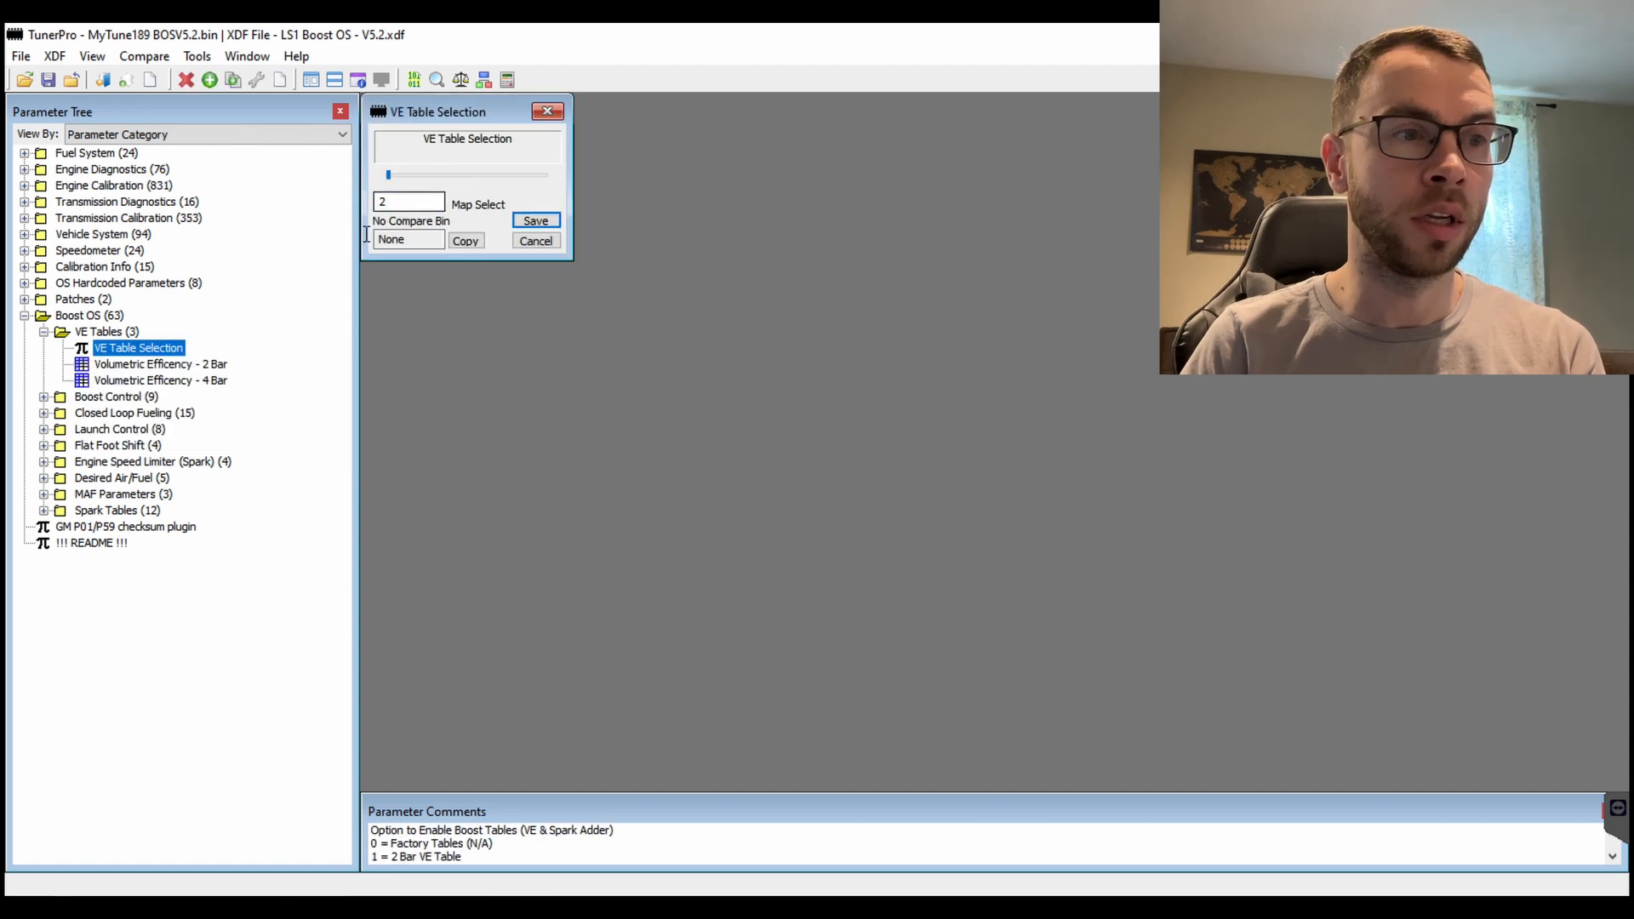
mouse_move(138, 348)
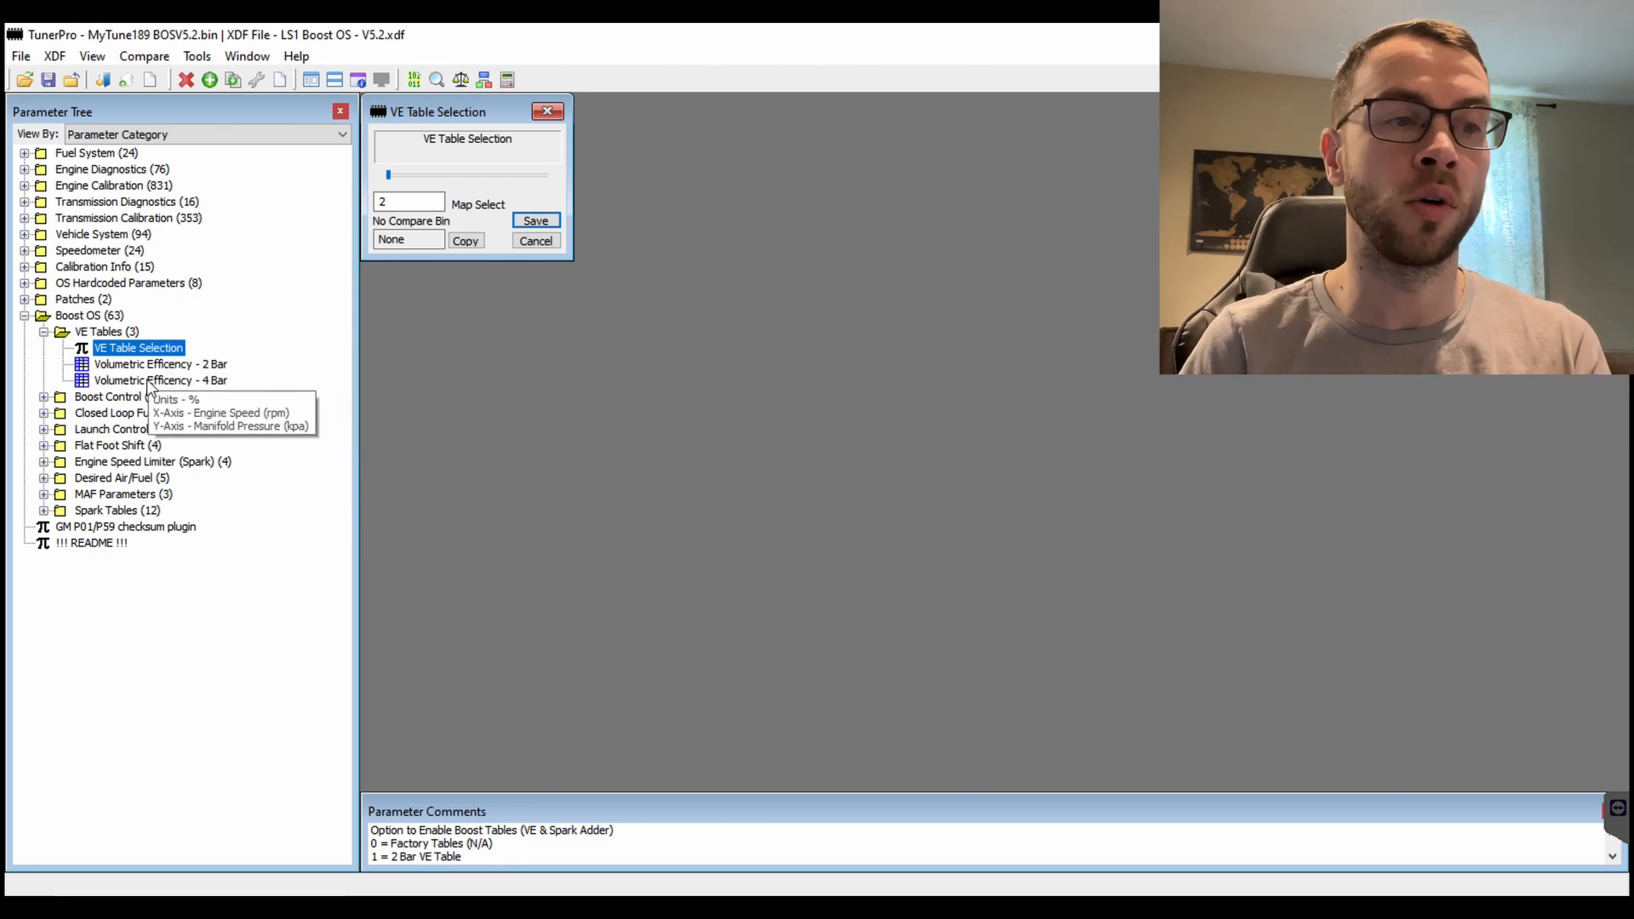
Step: Show the Volumetric Efficiency - 4 Bar table and inspect the 400 rpm cells at 302 and 315 kPa
double_click(160, 381)
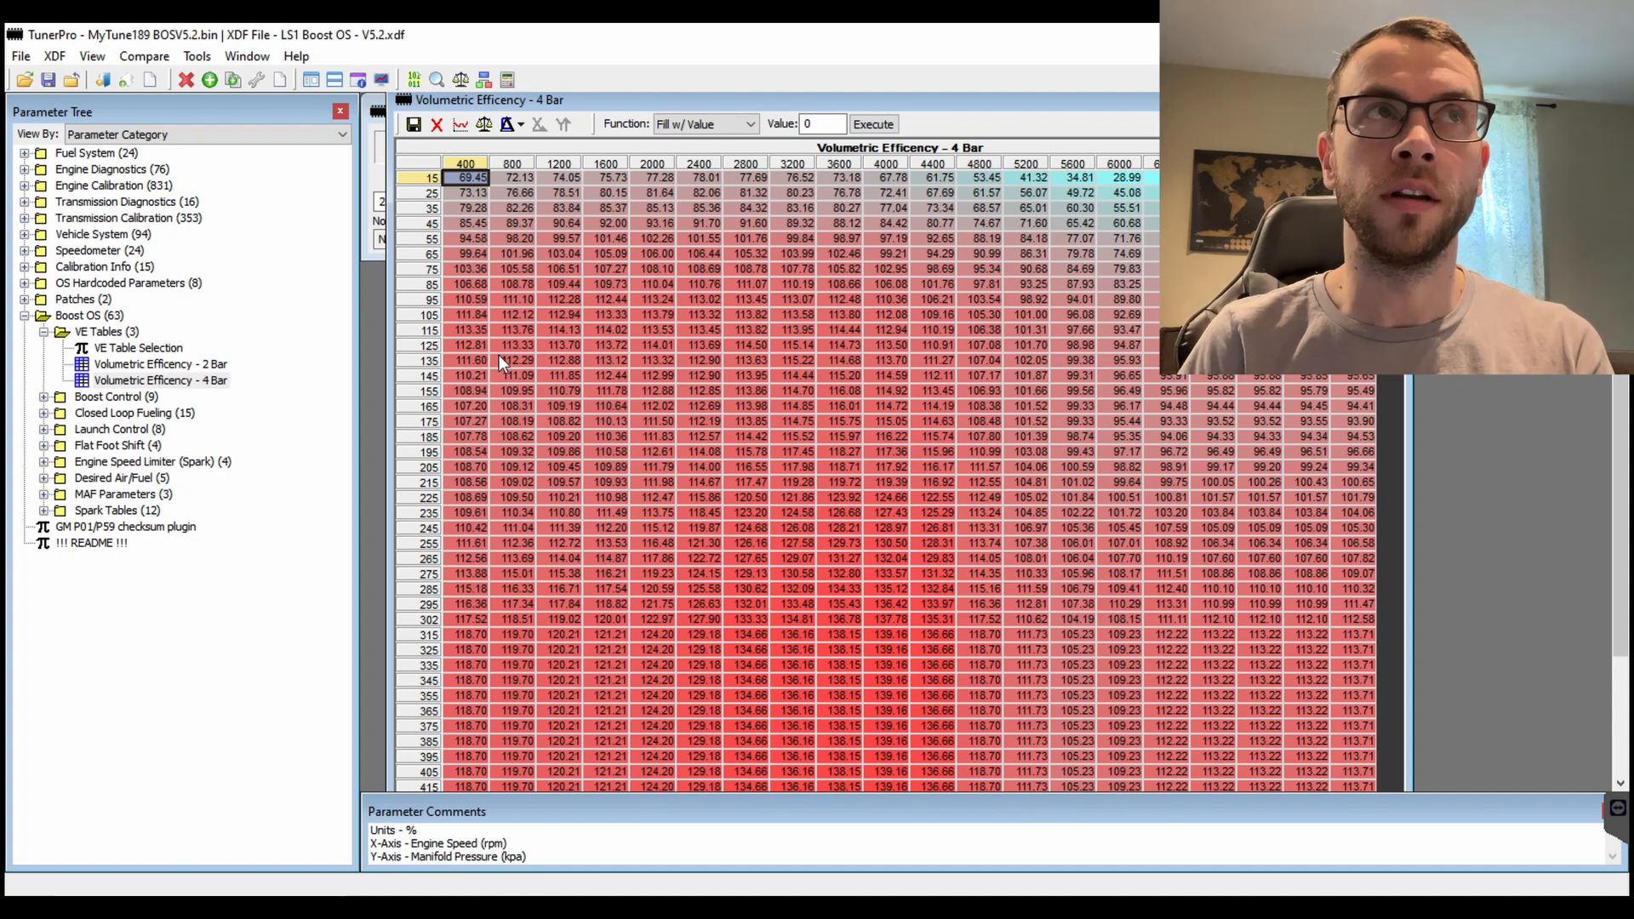
mouse_move(492, 377)
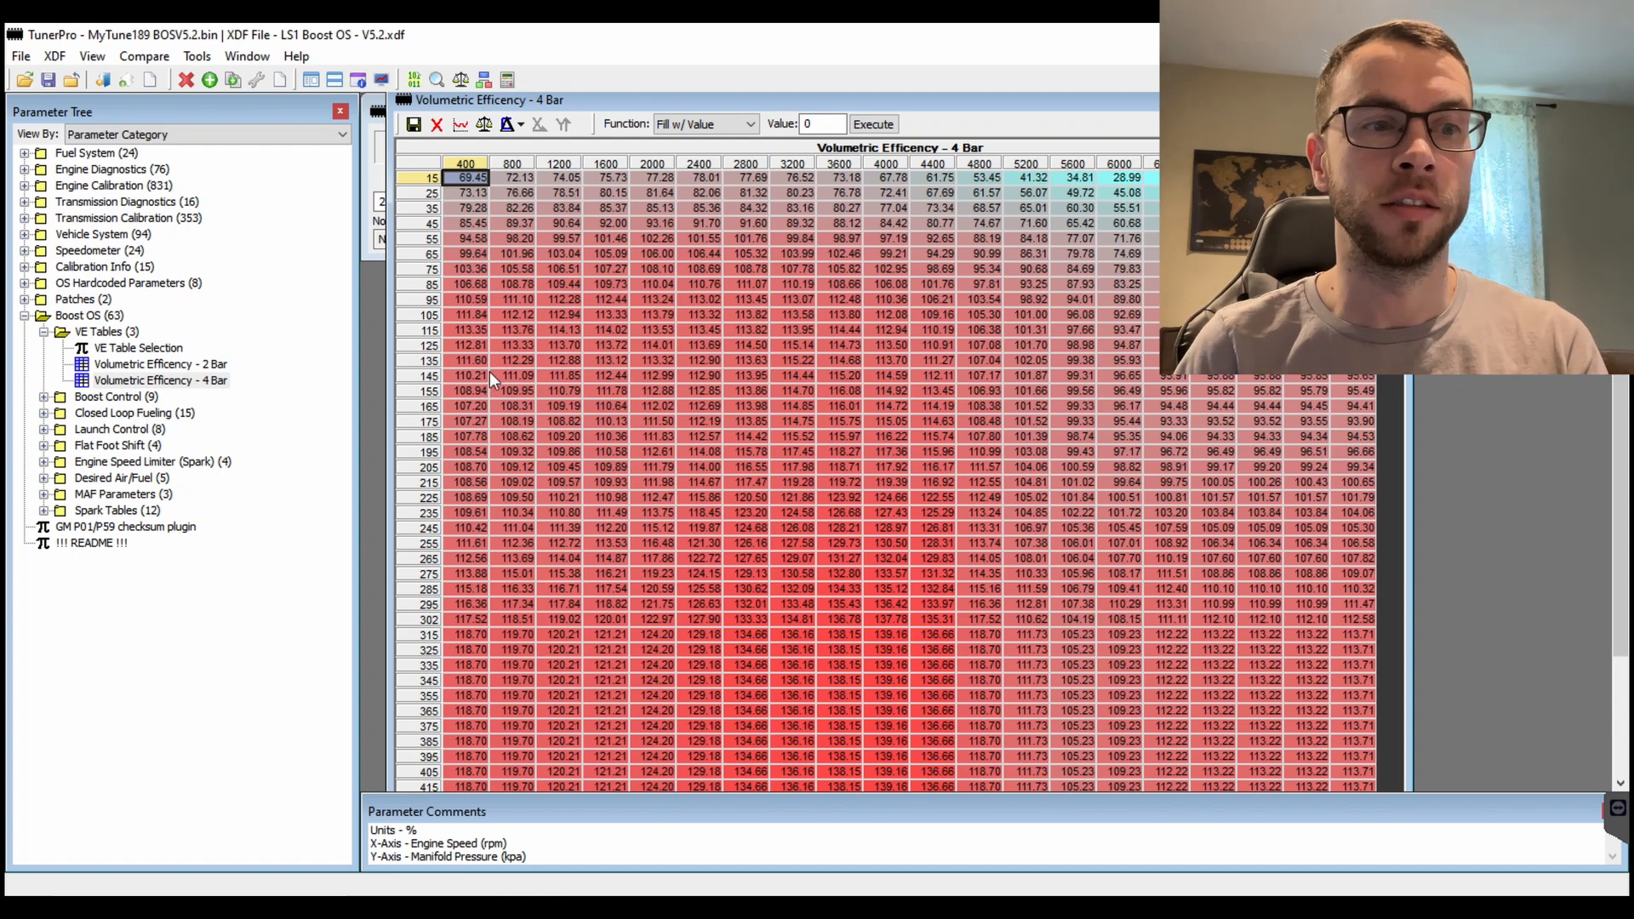
mouse_move(475, 490)
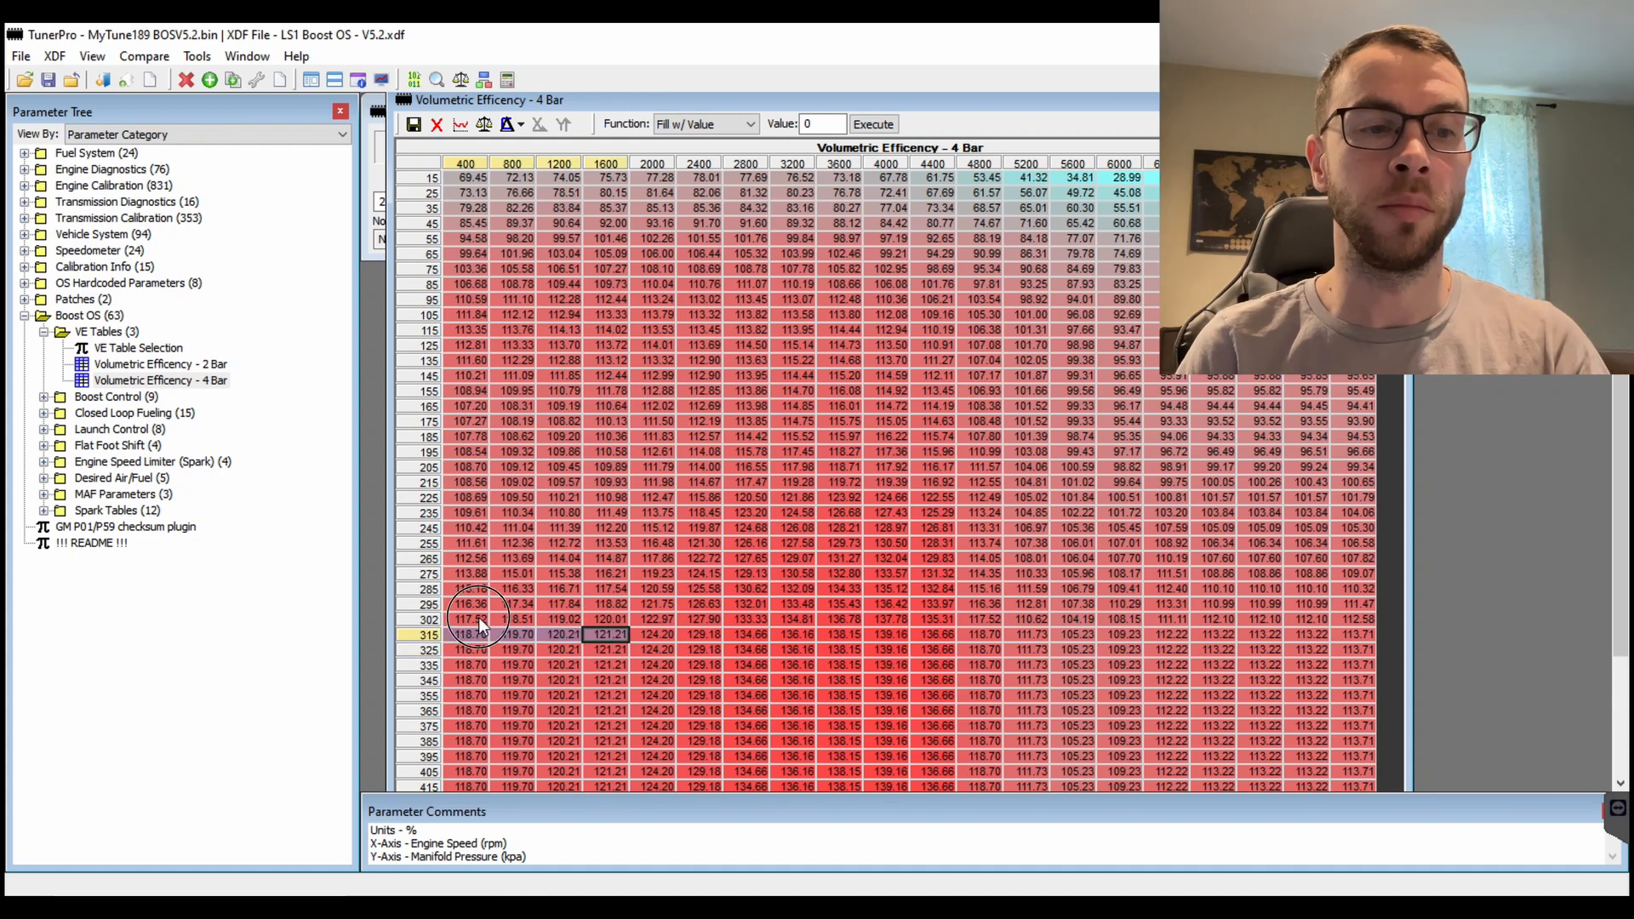
left_click(466, 619)
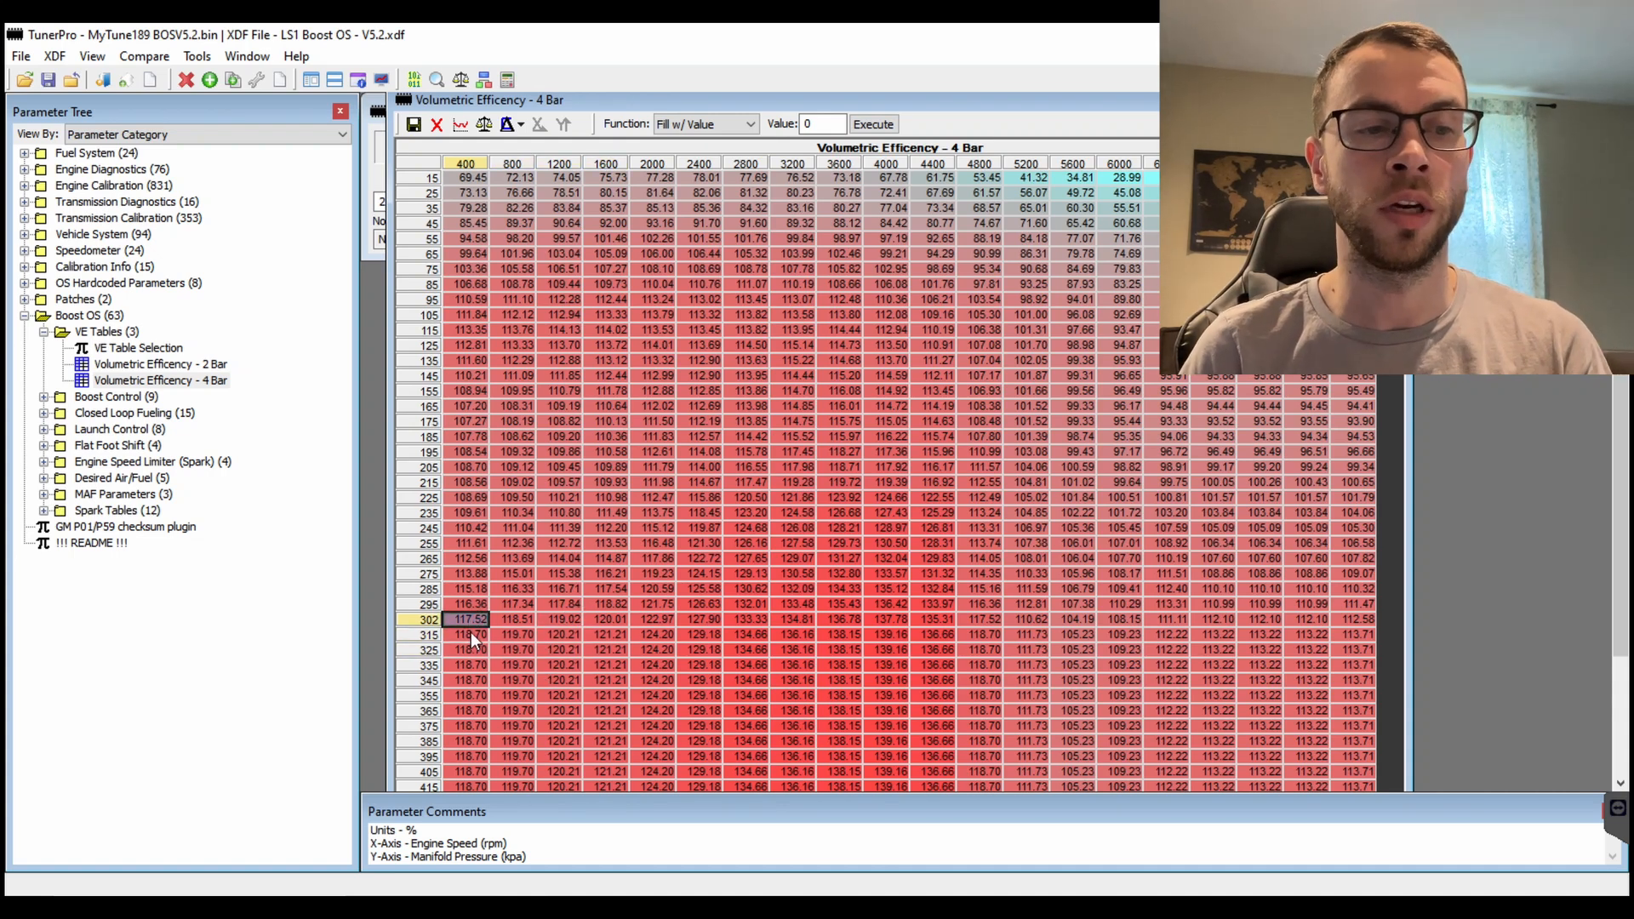
left_click(470, 633)
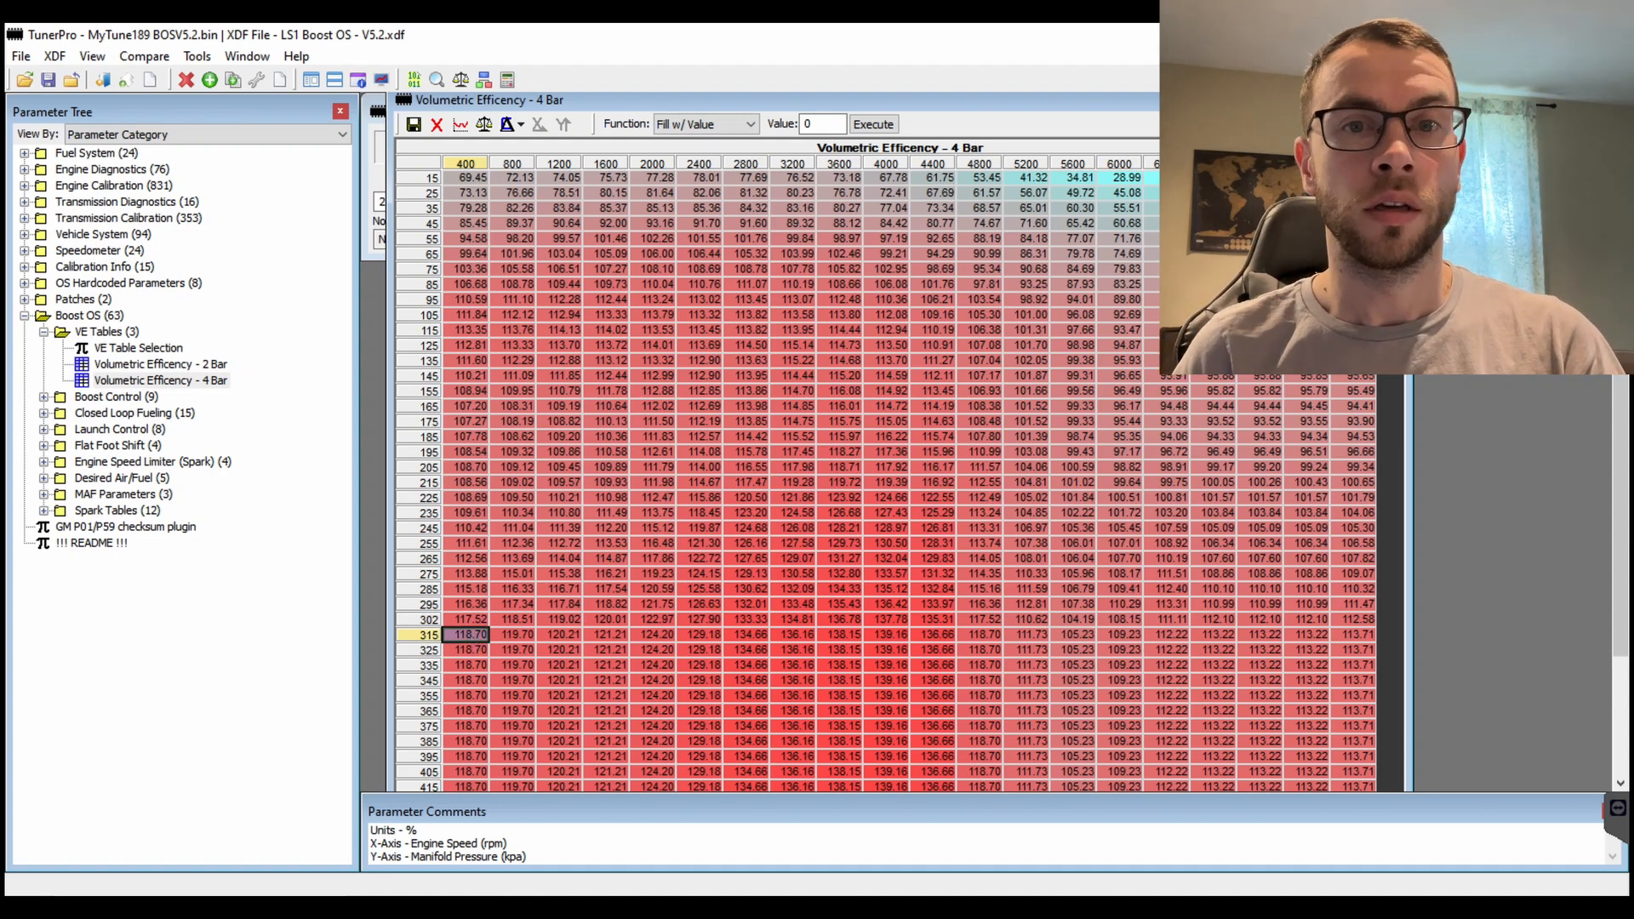
Step: Change VE Table Selection Map Select from 2 to 1 and save it
left_click(138, 347)
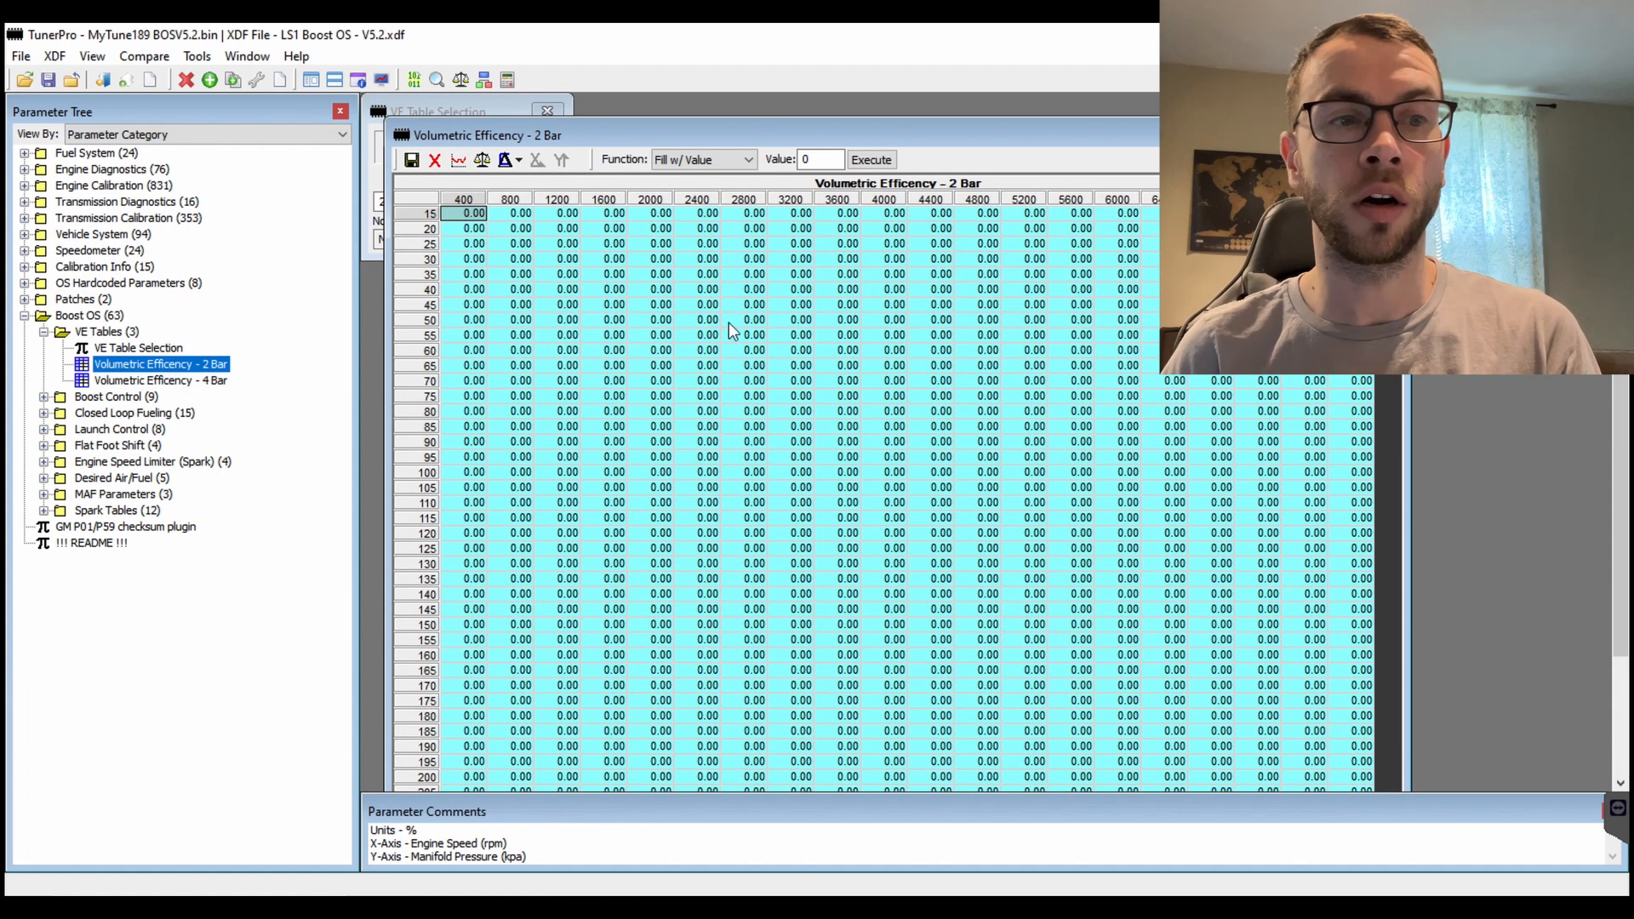
mouse_move(614, 408)
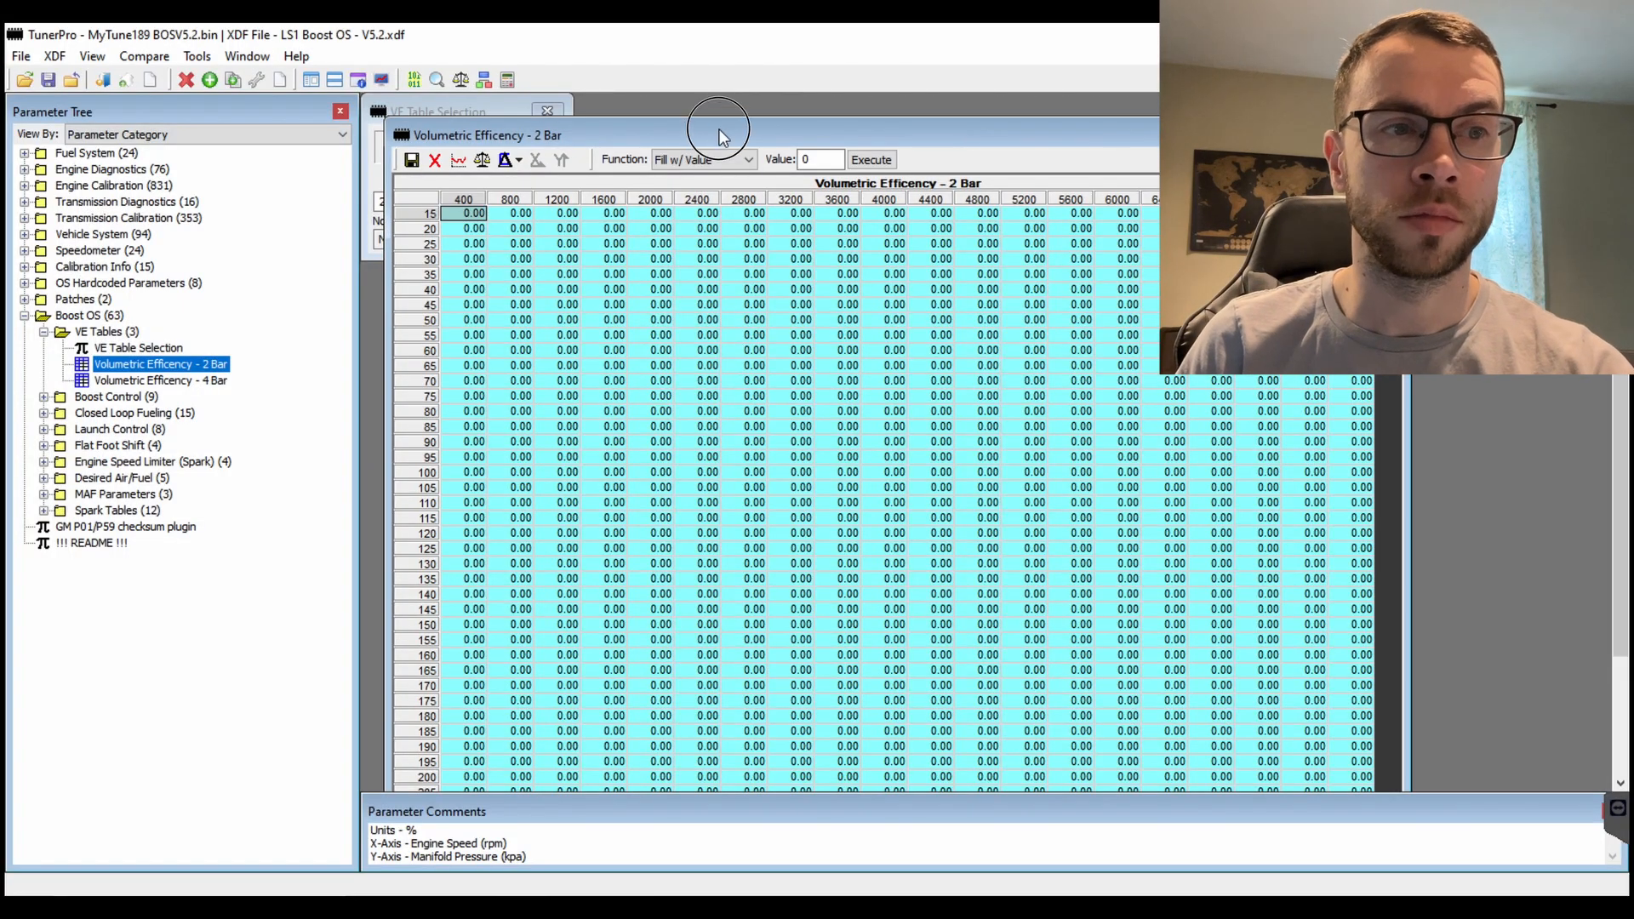
left_click(136, 347)
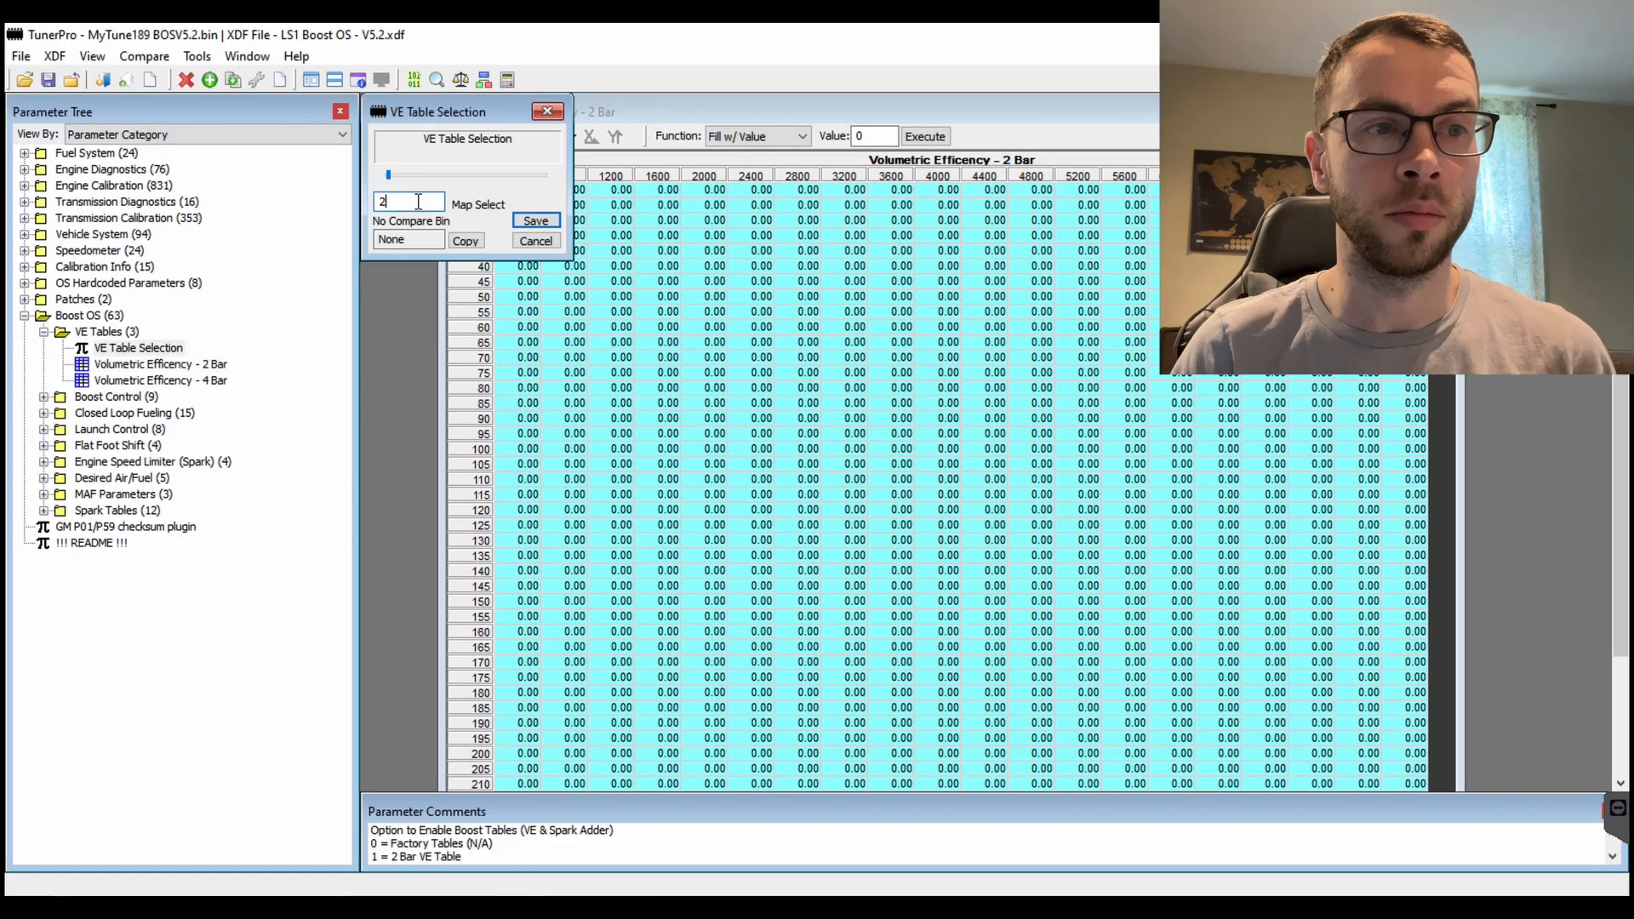
left_click(534, 220)
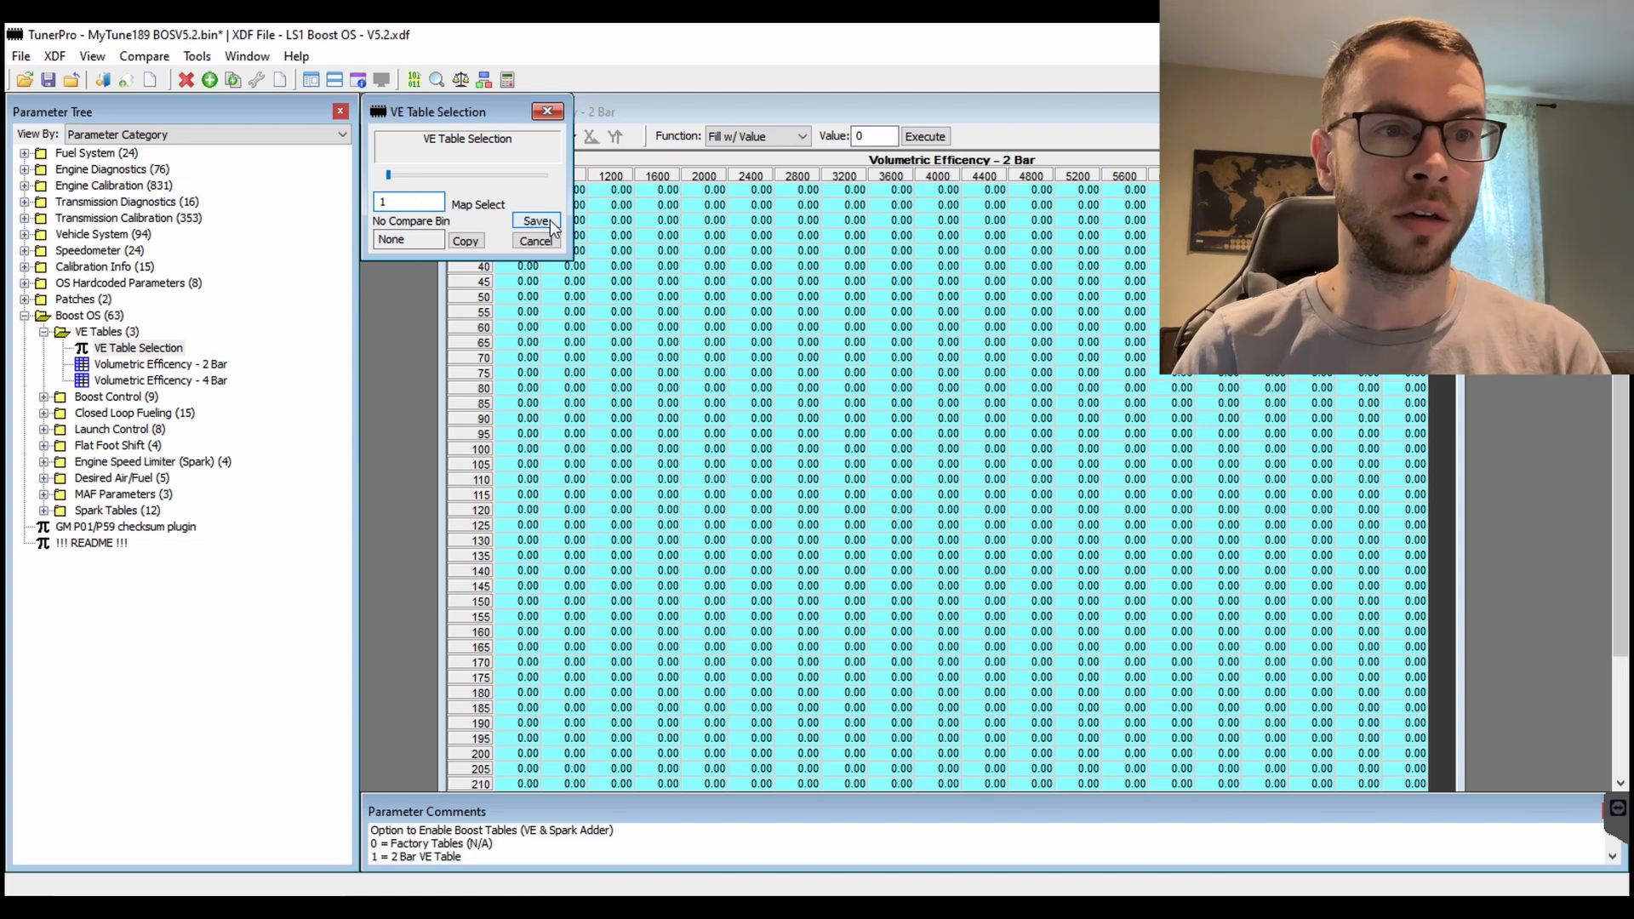
left_click(536, 220)
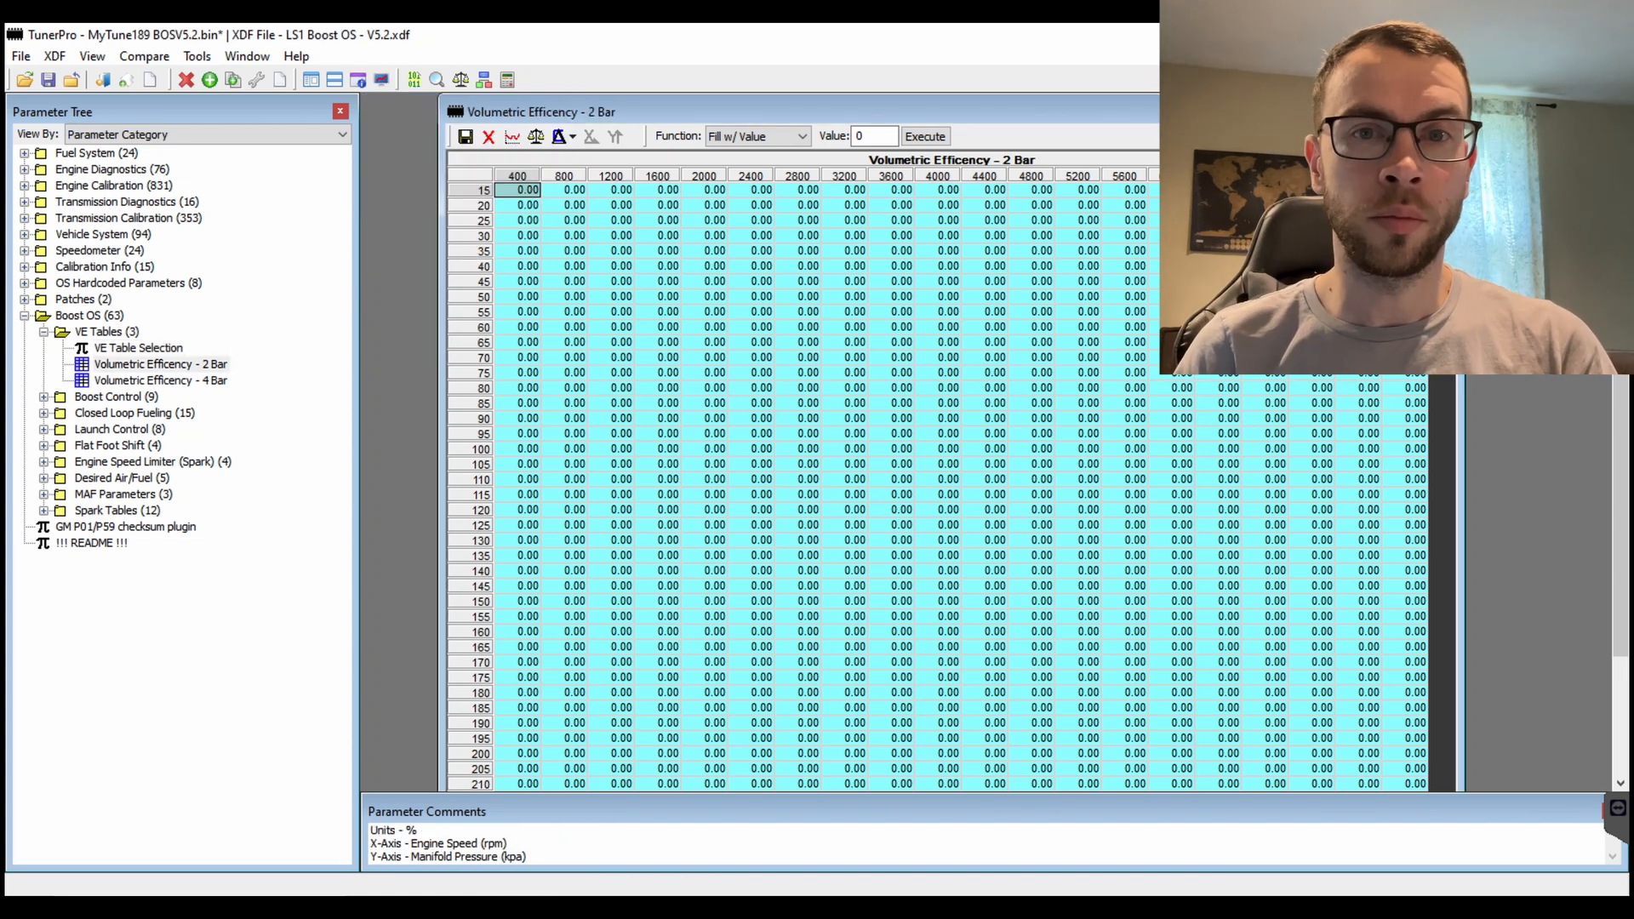
mouse_move(1484, 834)
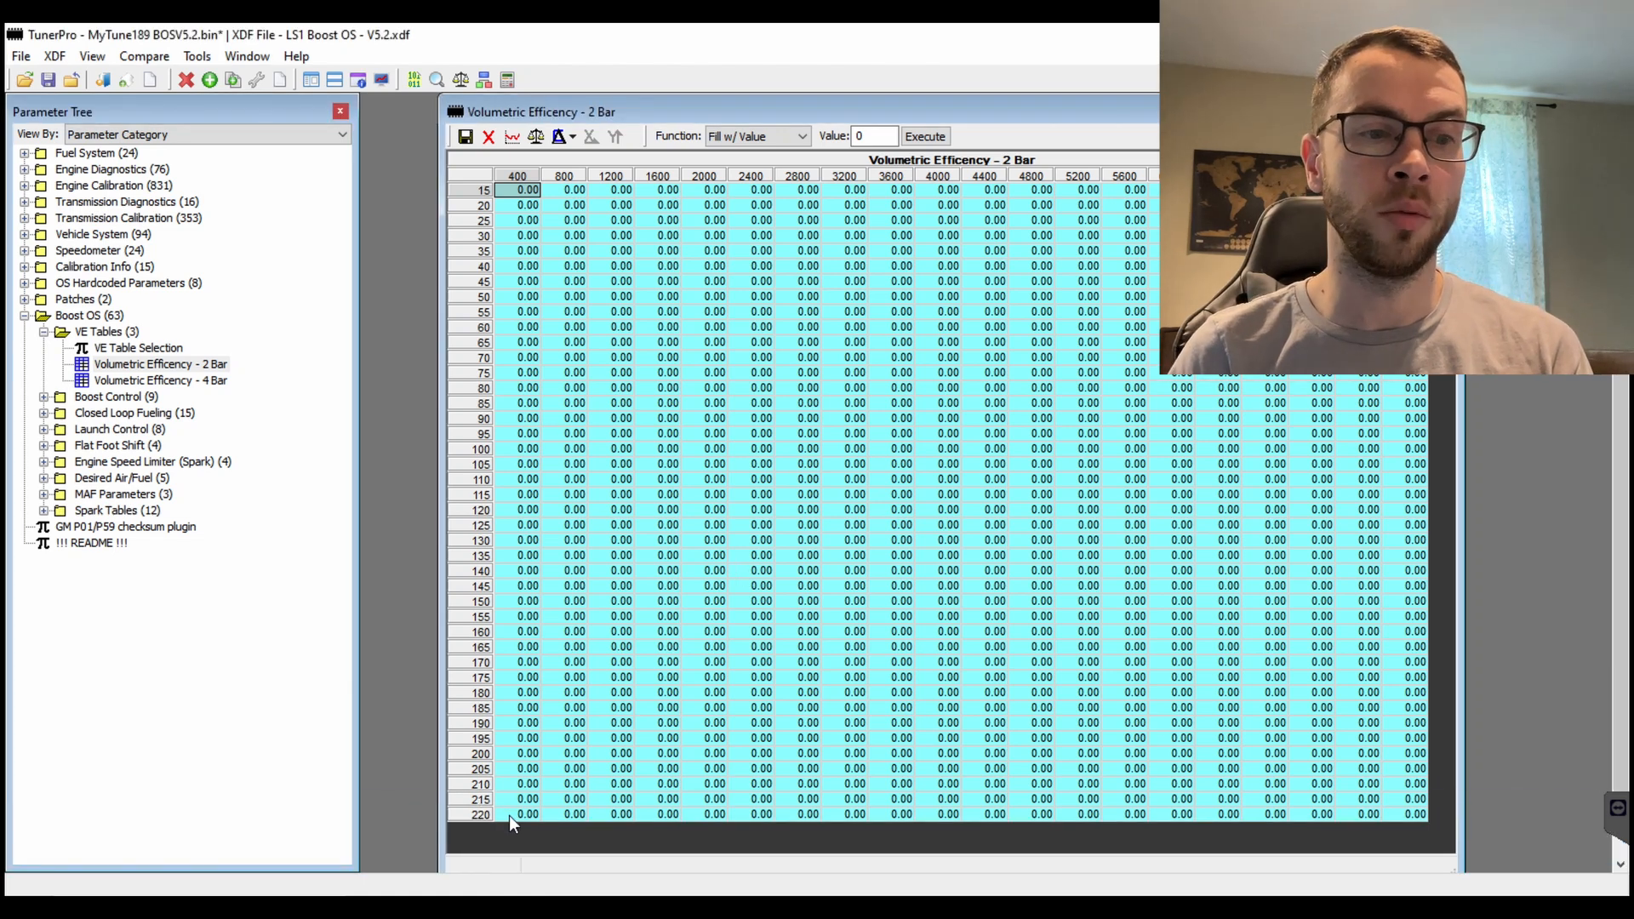
left_click(524, 814)
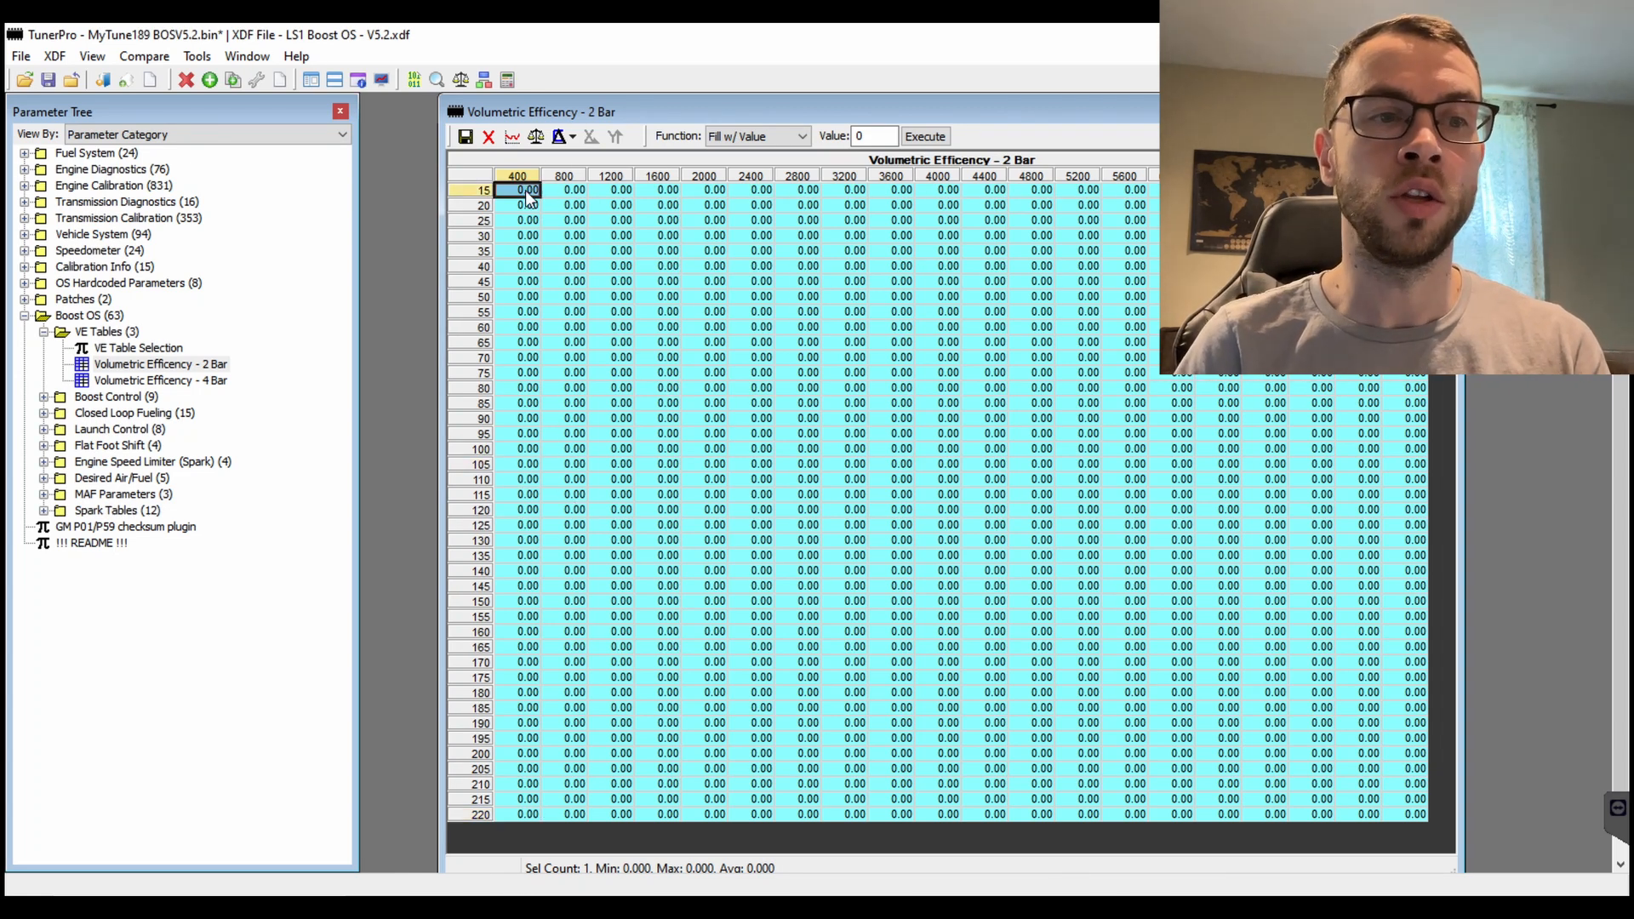
mouse_move(196, 371)
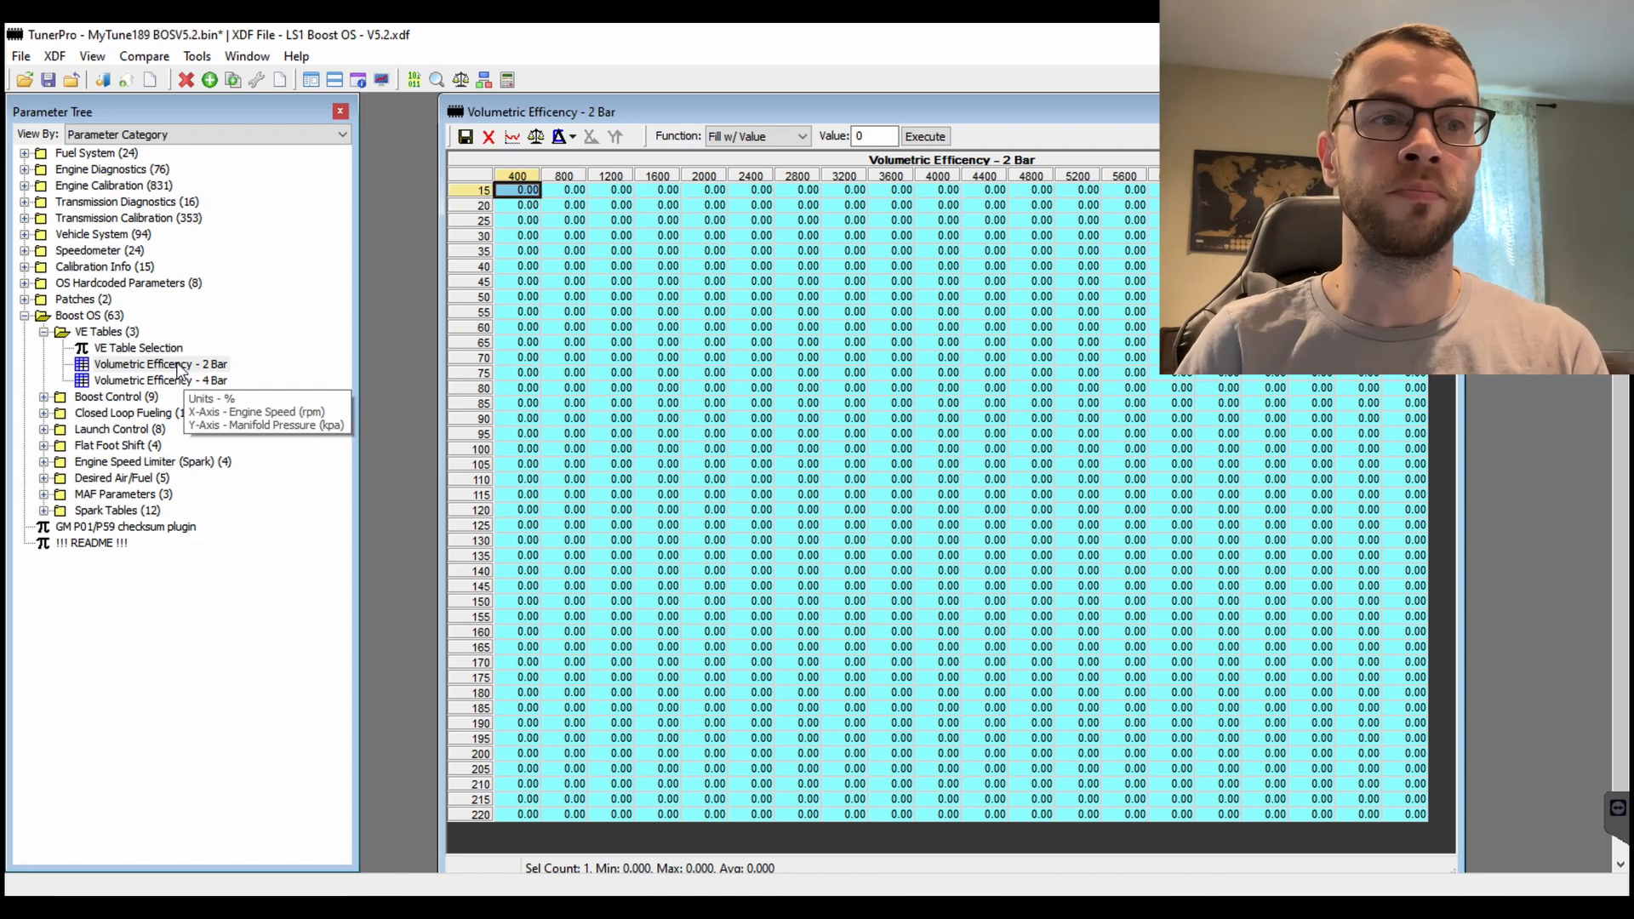
mouse_move(504, 463)
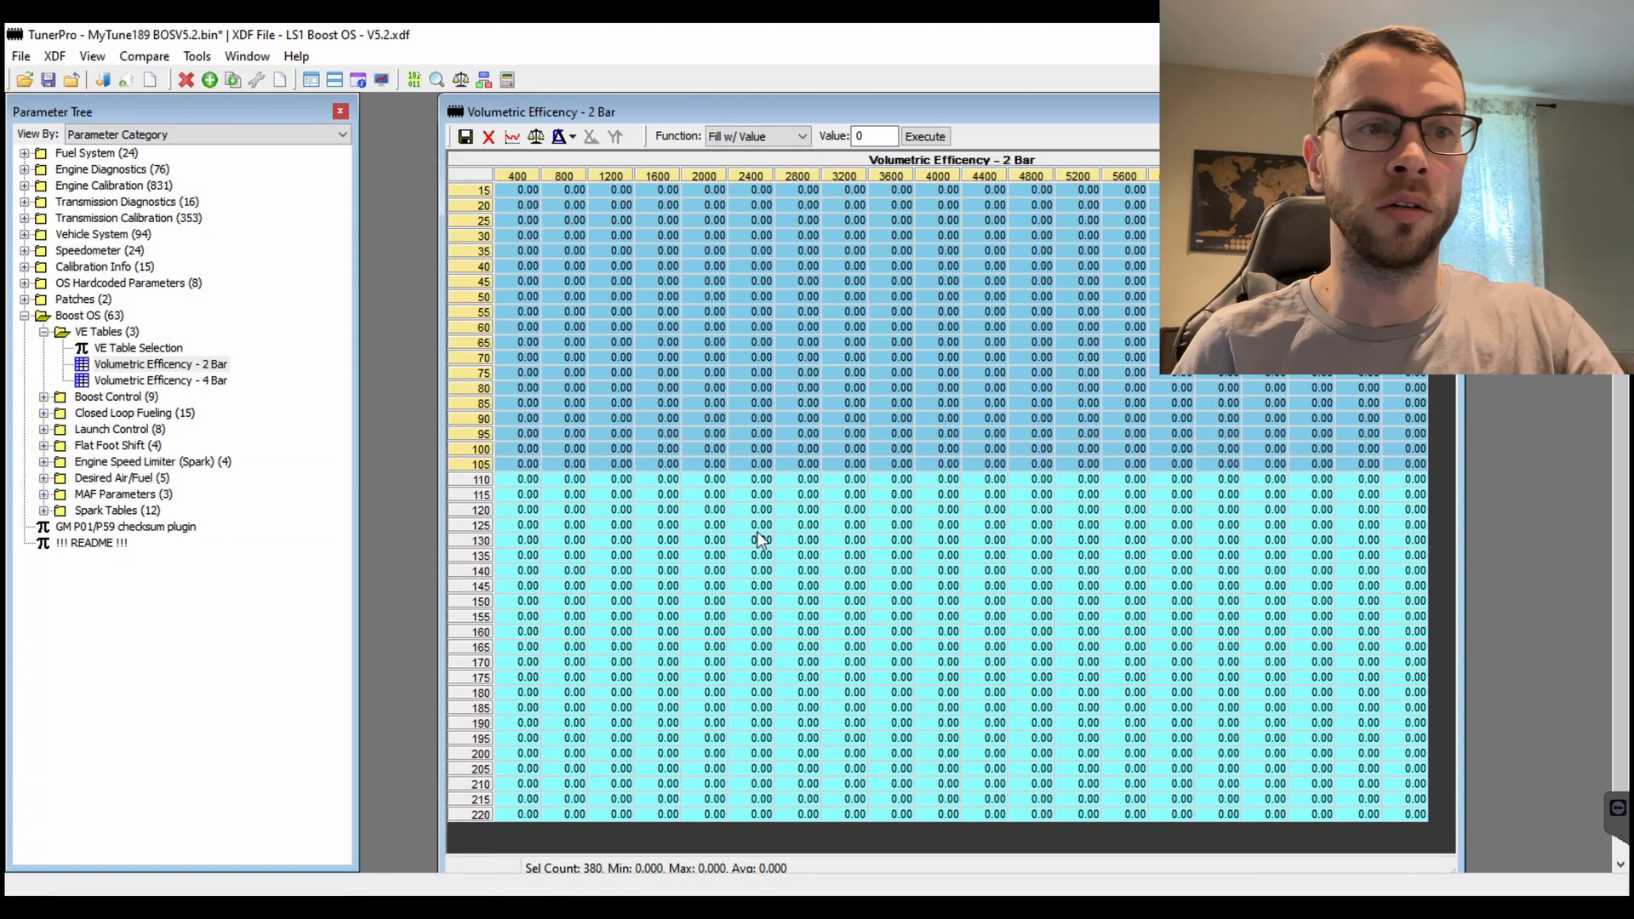
mouse_move(688, 572)
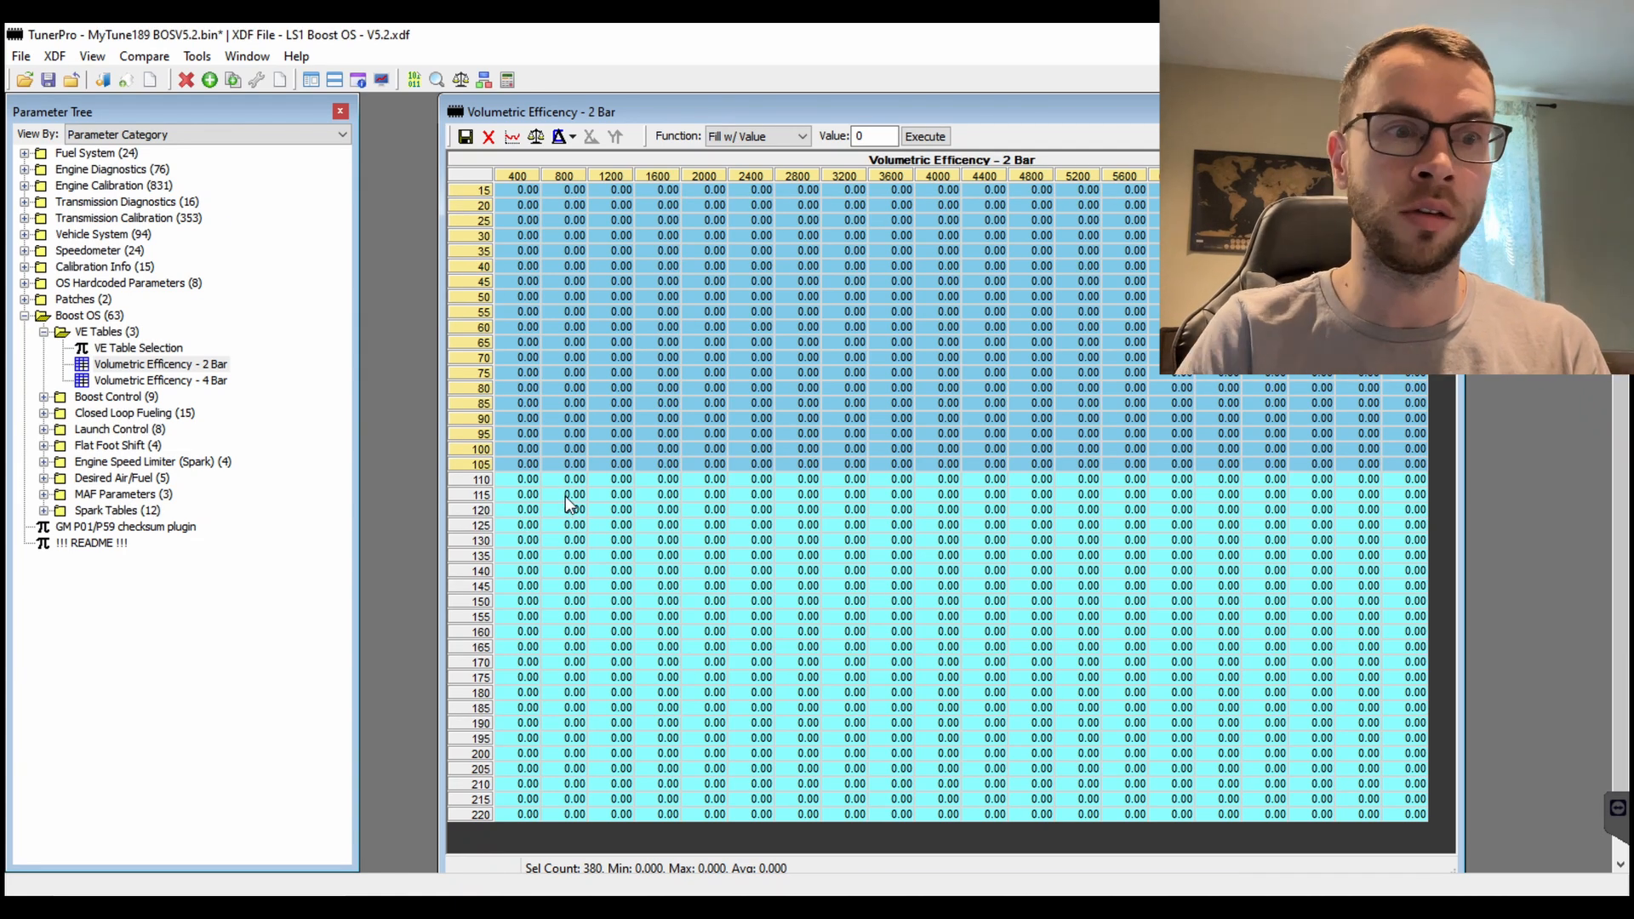
mouse_move(726, 541)
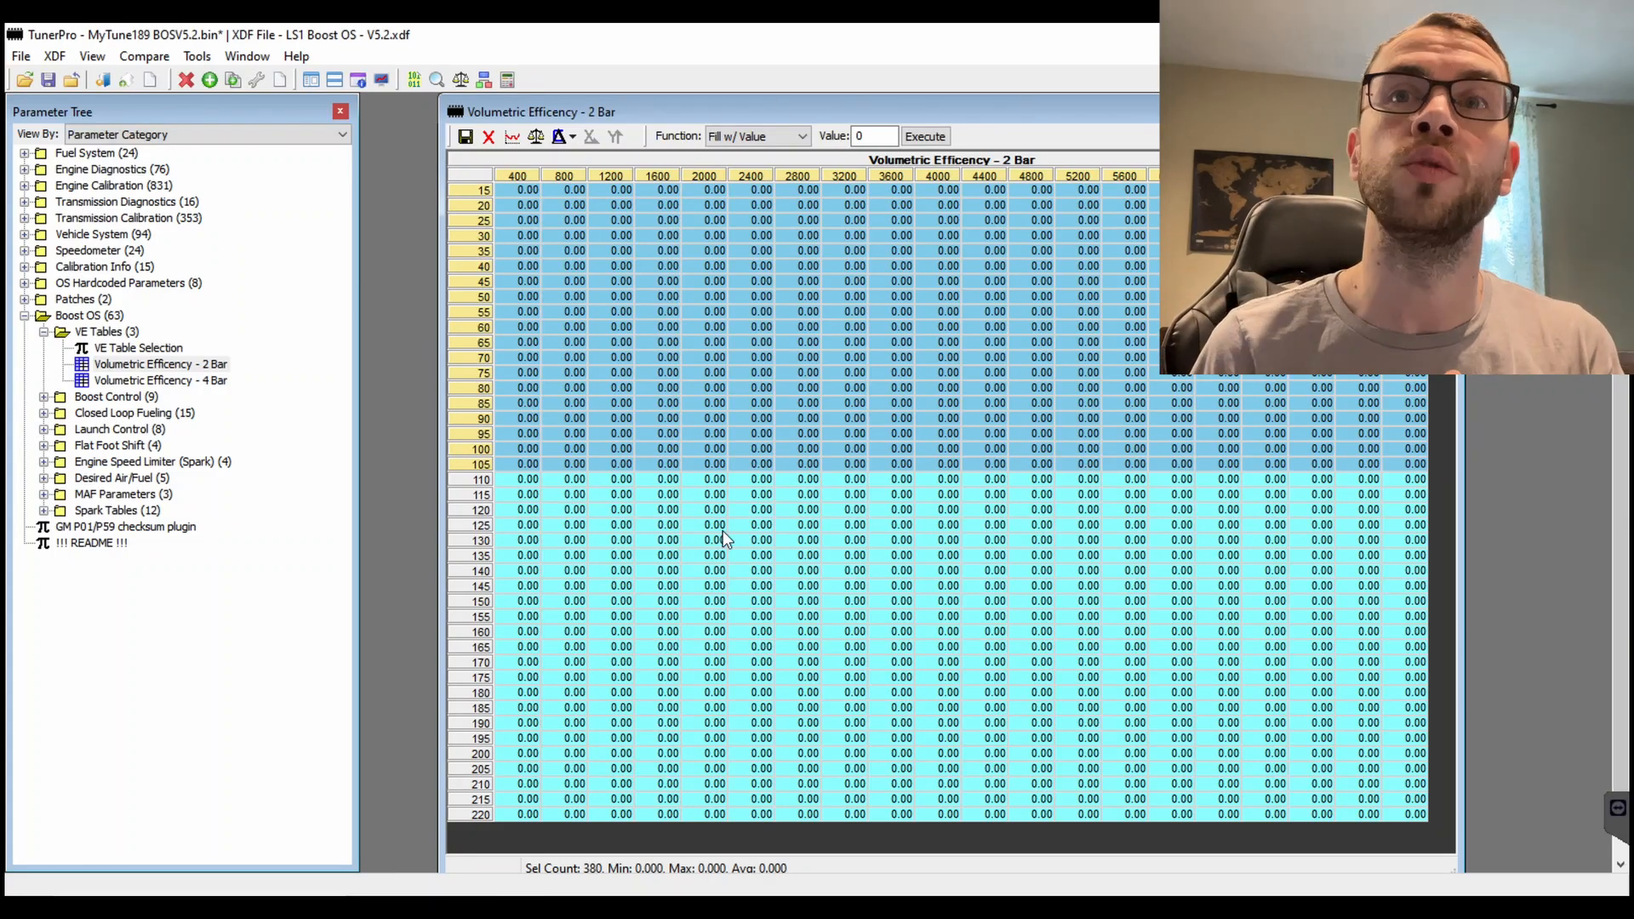
mouse_move(696, 283)
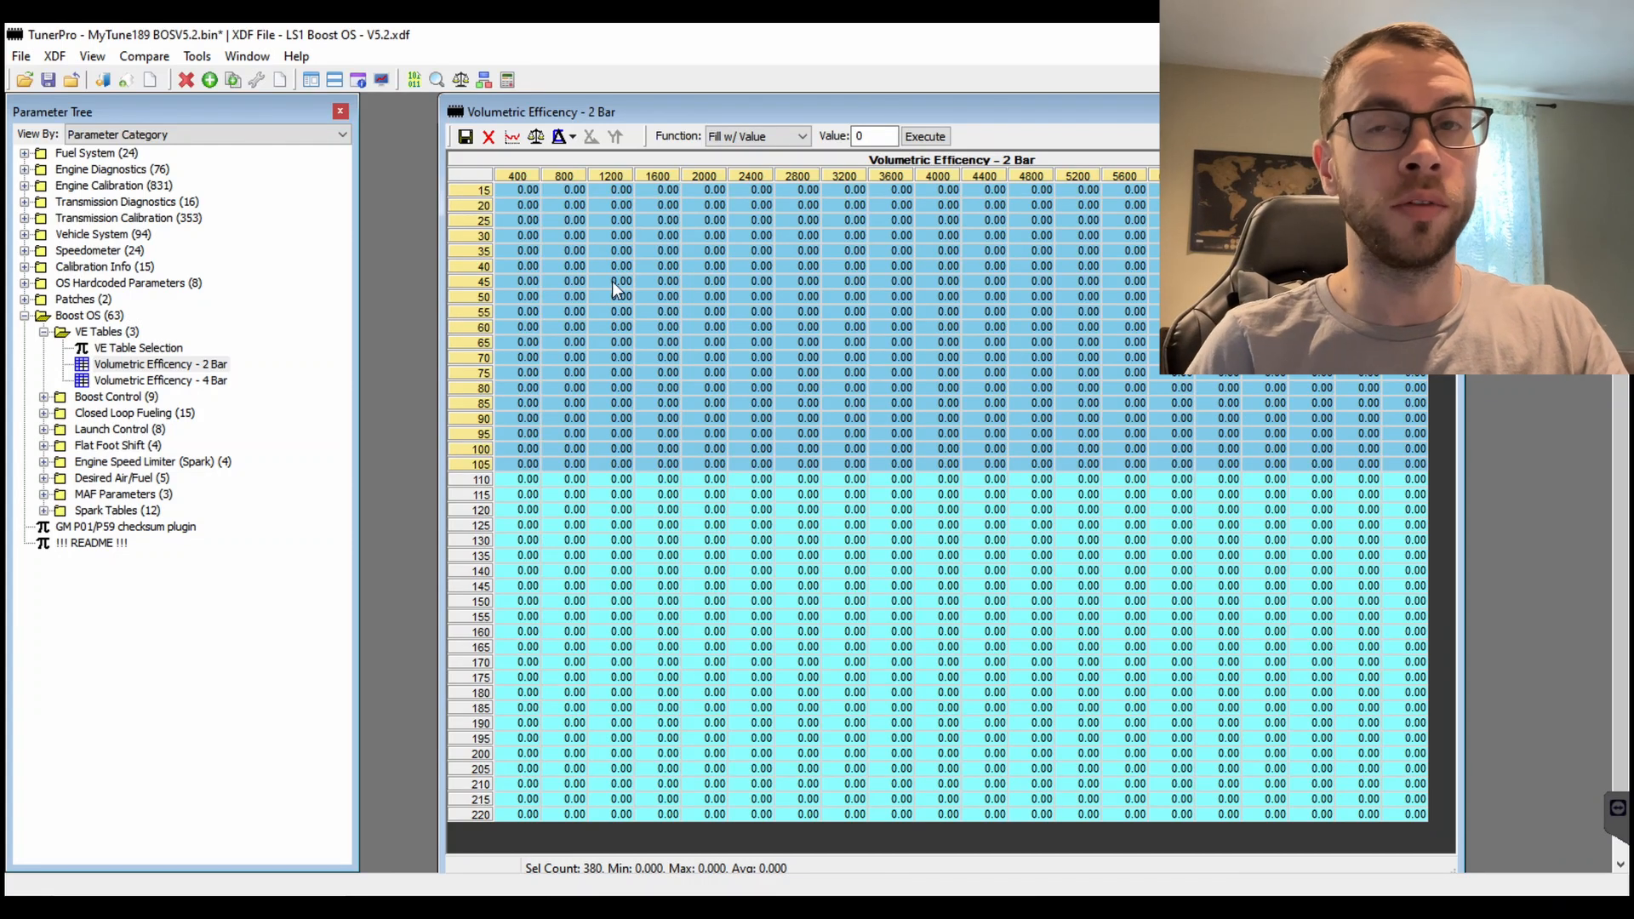
mouse_move(875, 265)
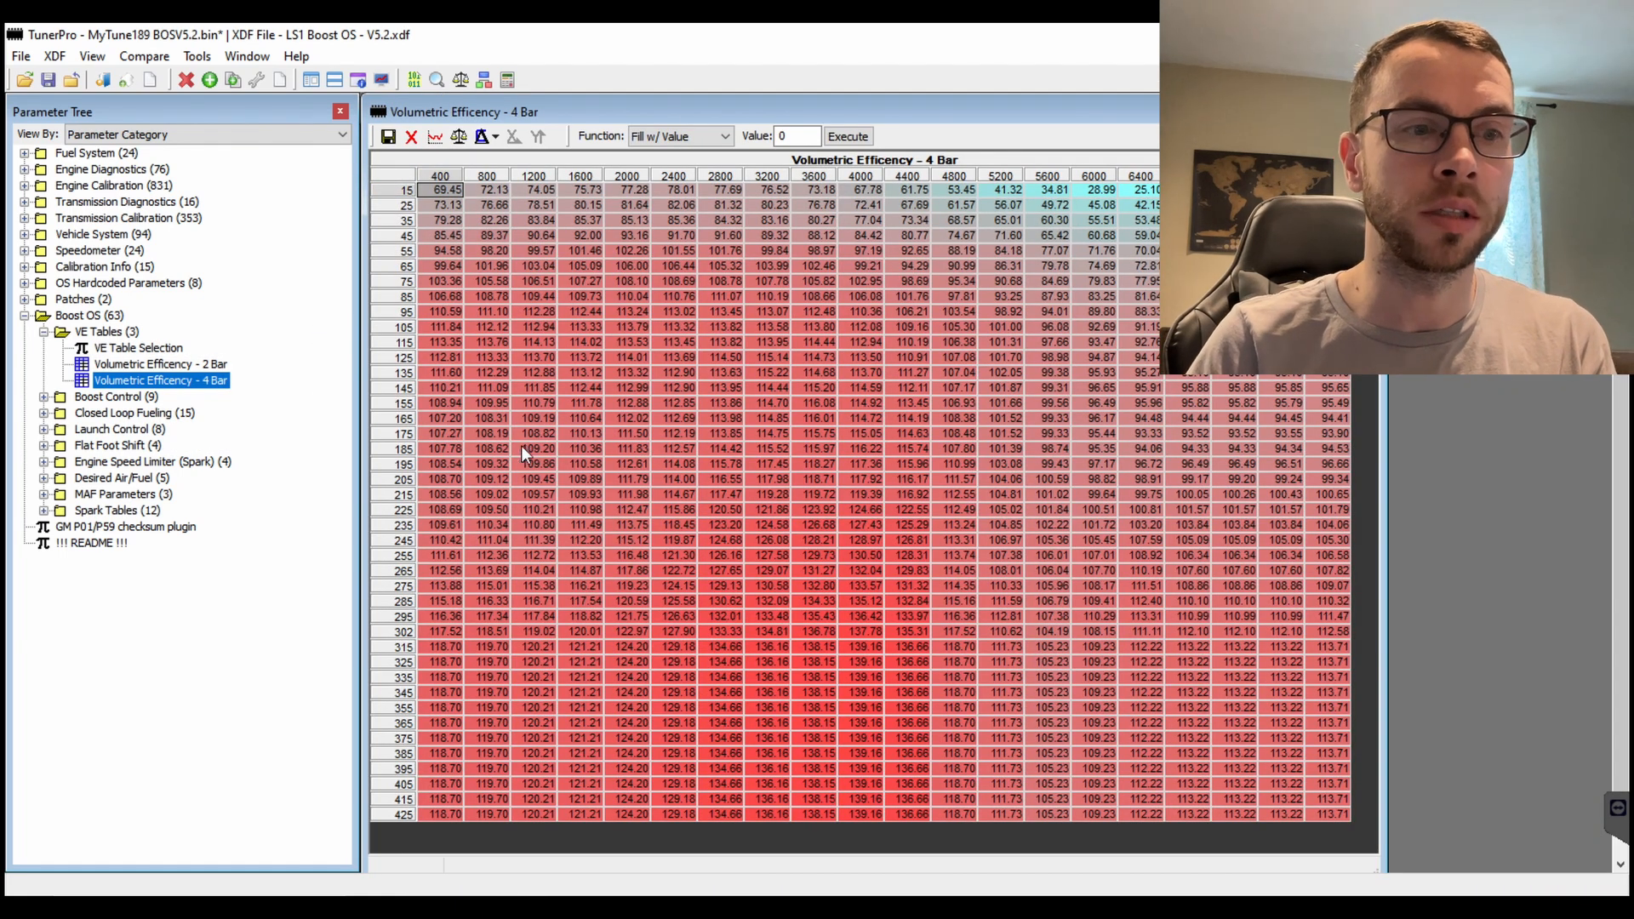
mouse_move(437, 572)
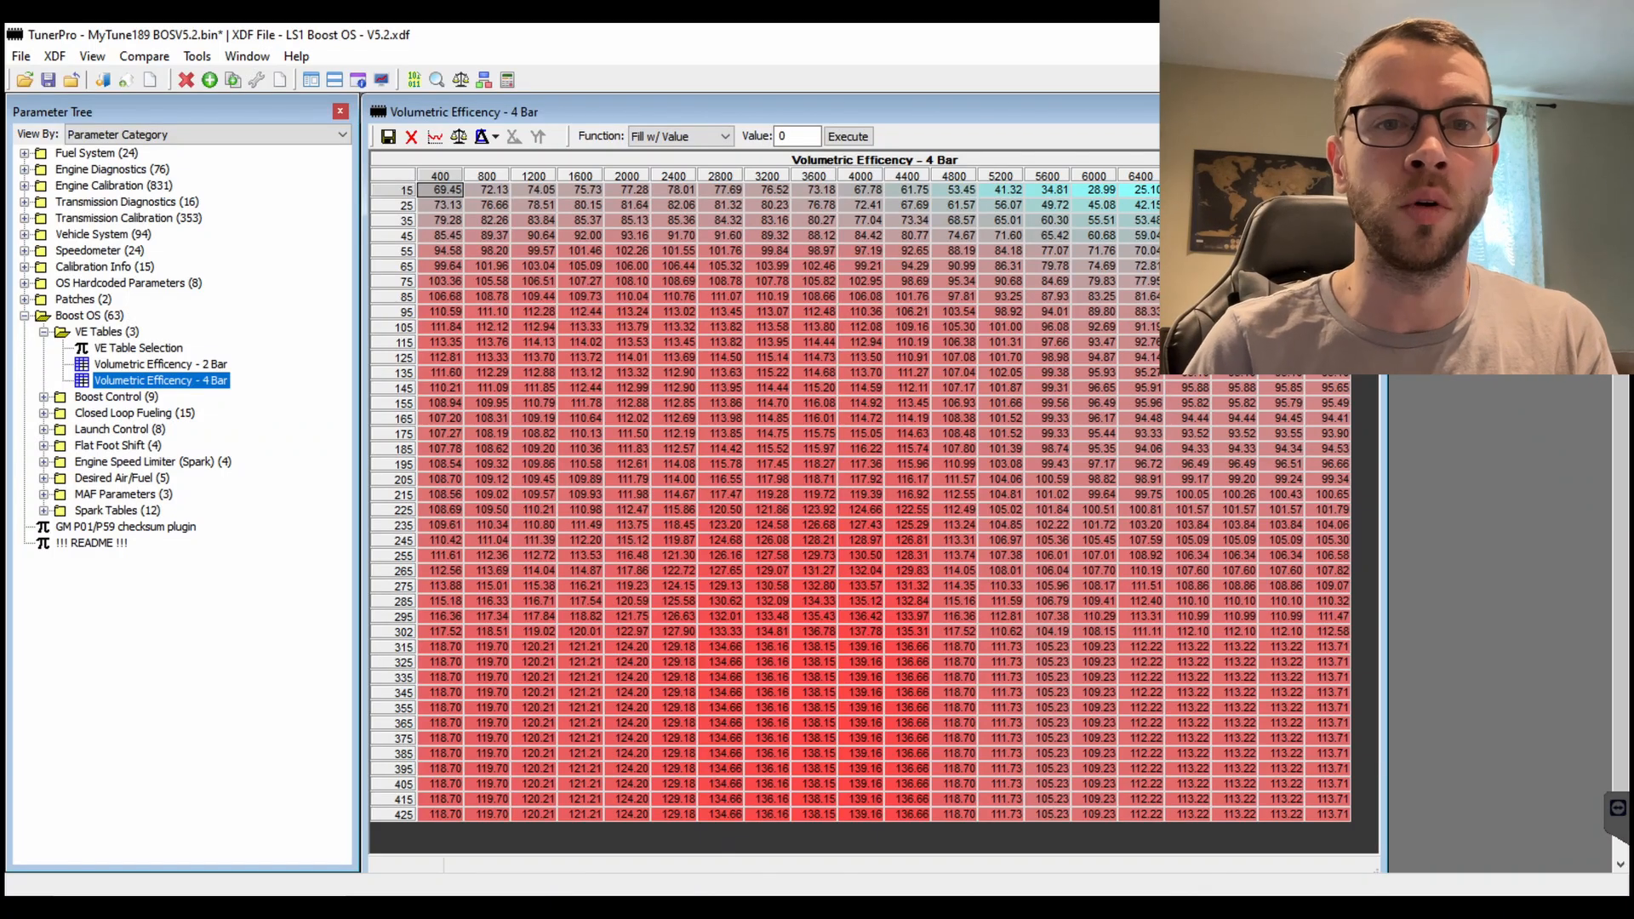
Step: Select the 4 Bar table's 400 rpm column from 15 to 205 kPa and compare against the empty 2 Bar table
left_click(443, 480)
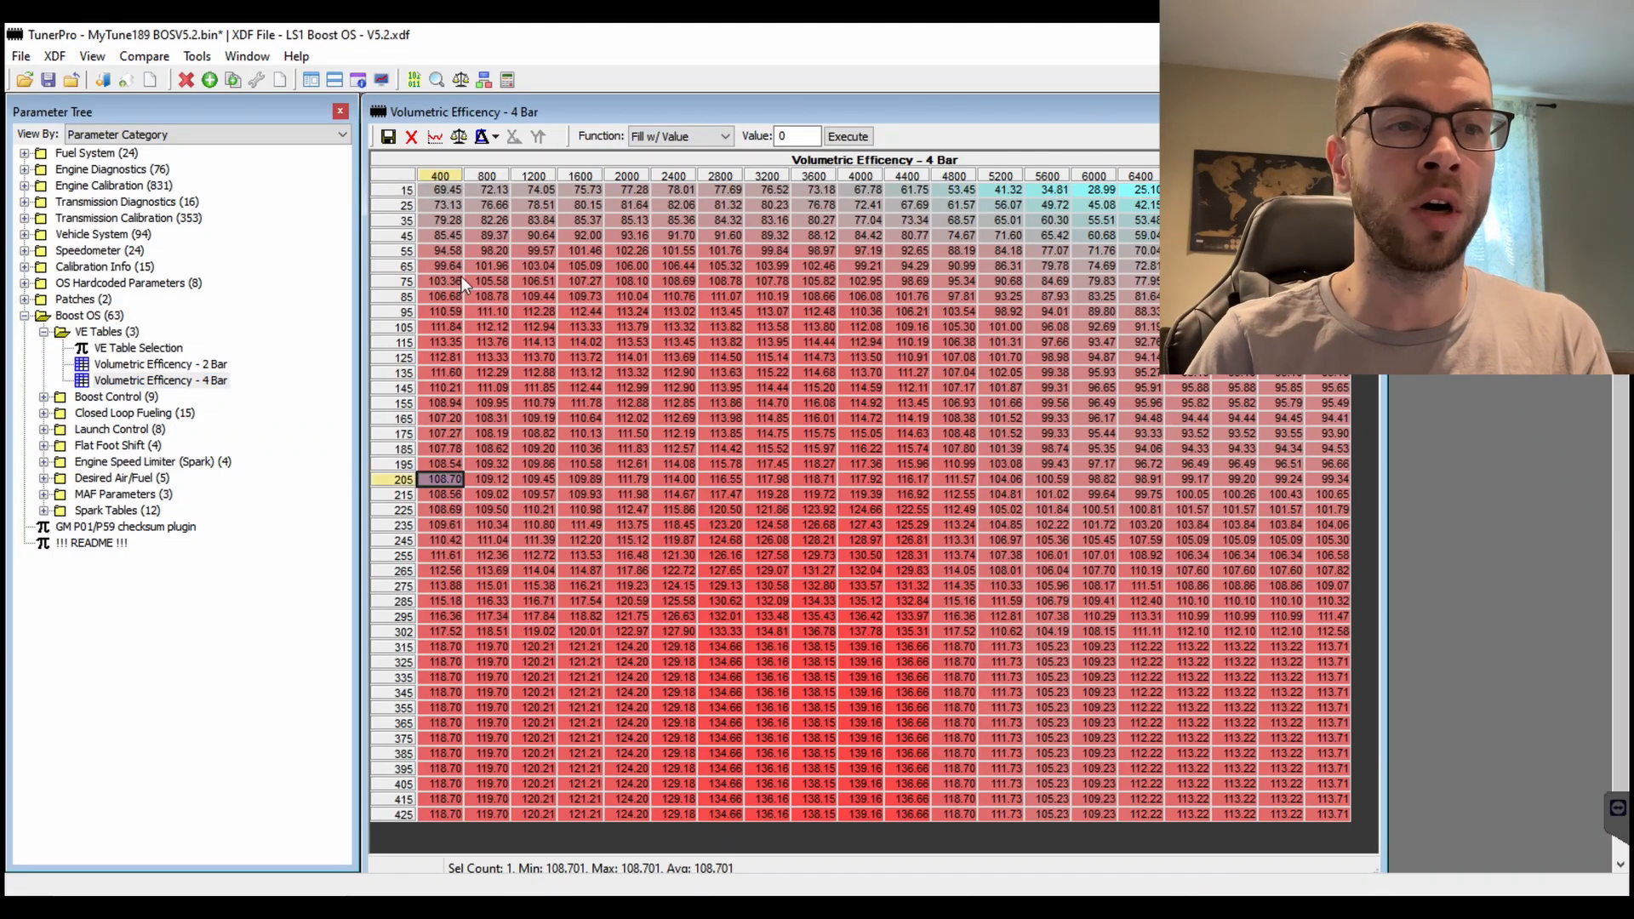
left_click_drag(441, 189, 441, 494)
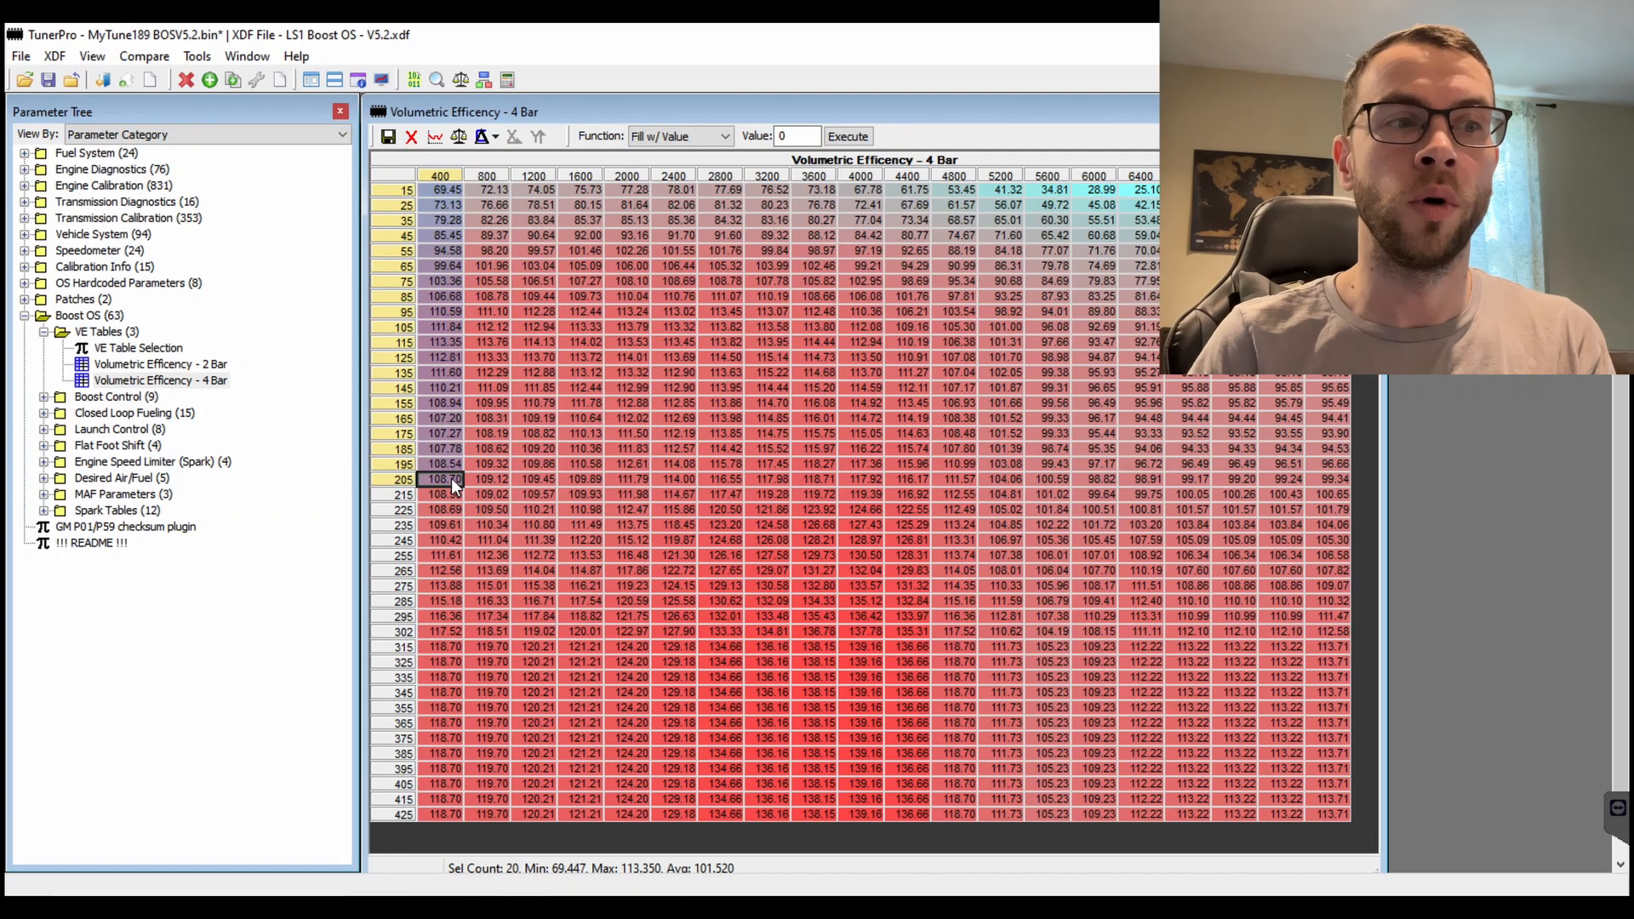
mouse_move(160, 381)
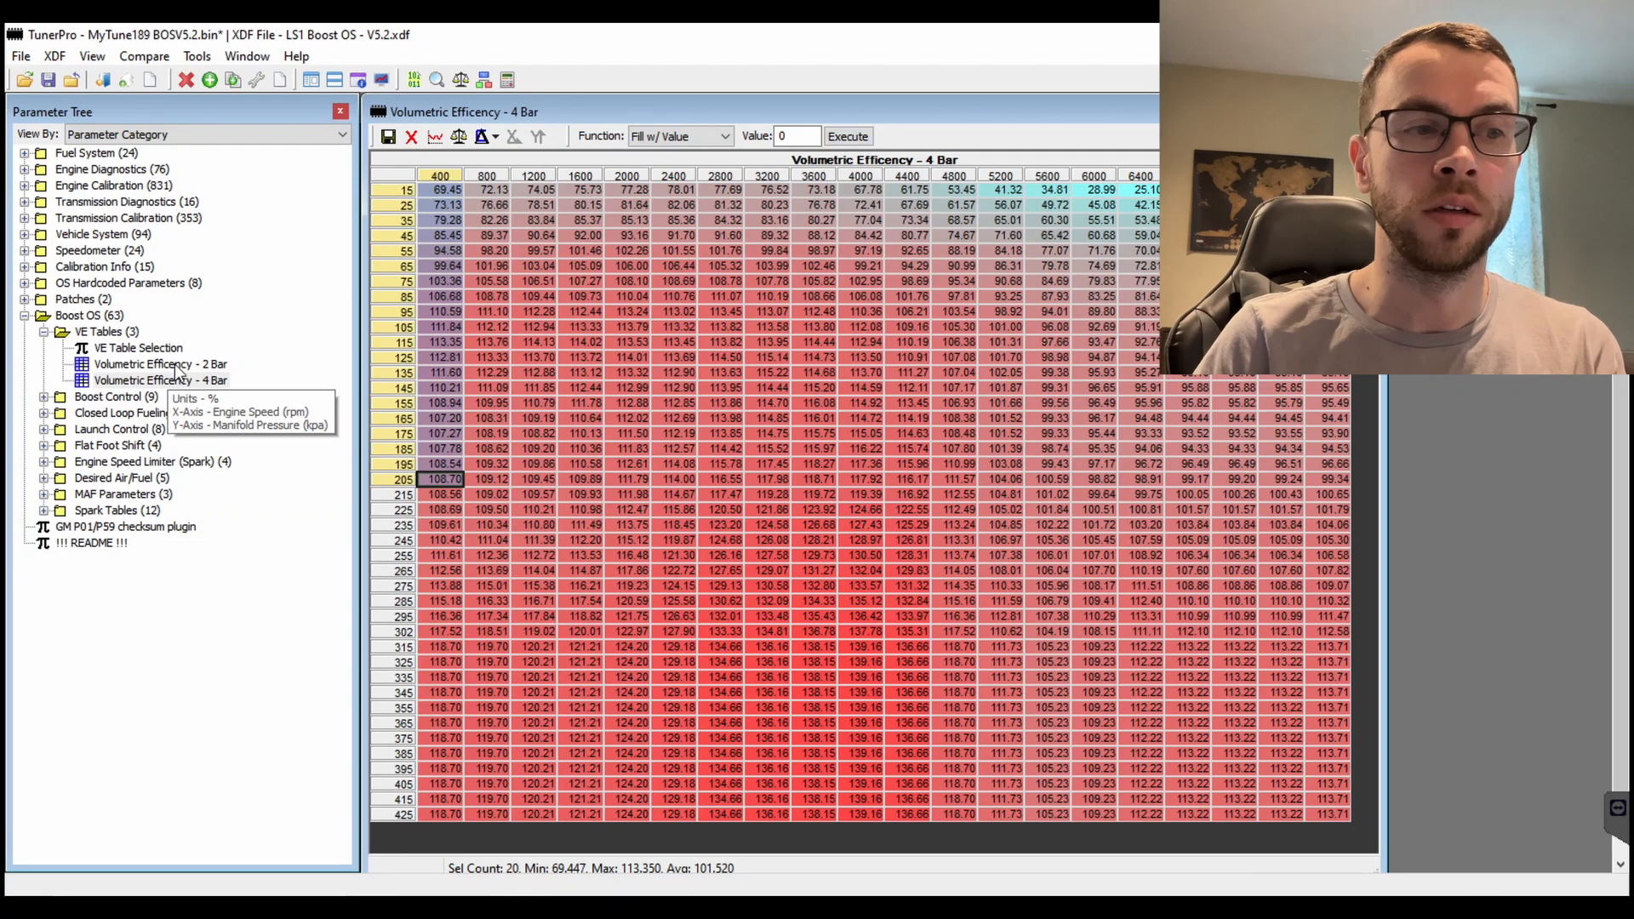
double_click(160, 363)
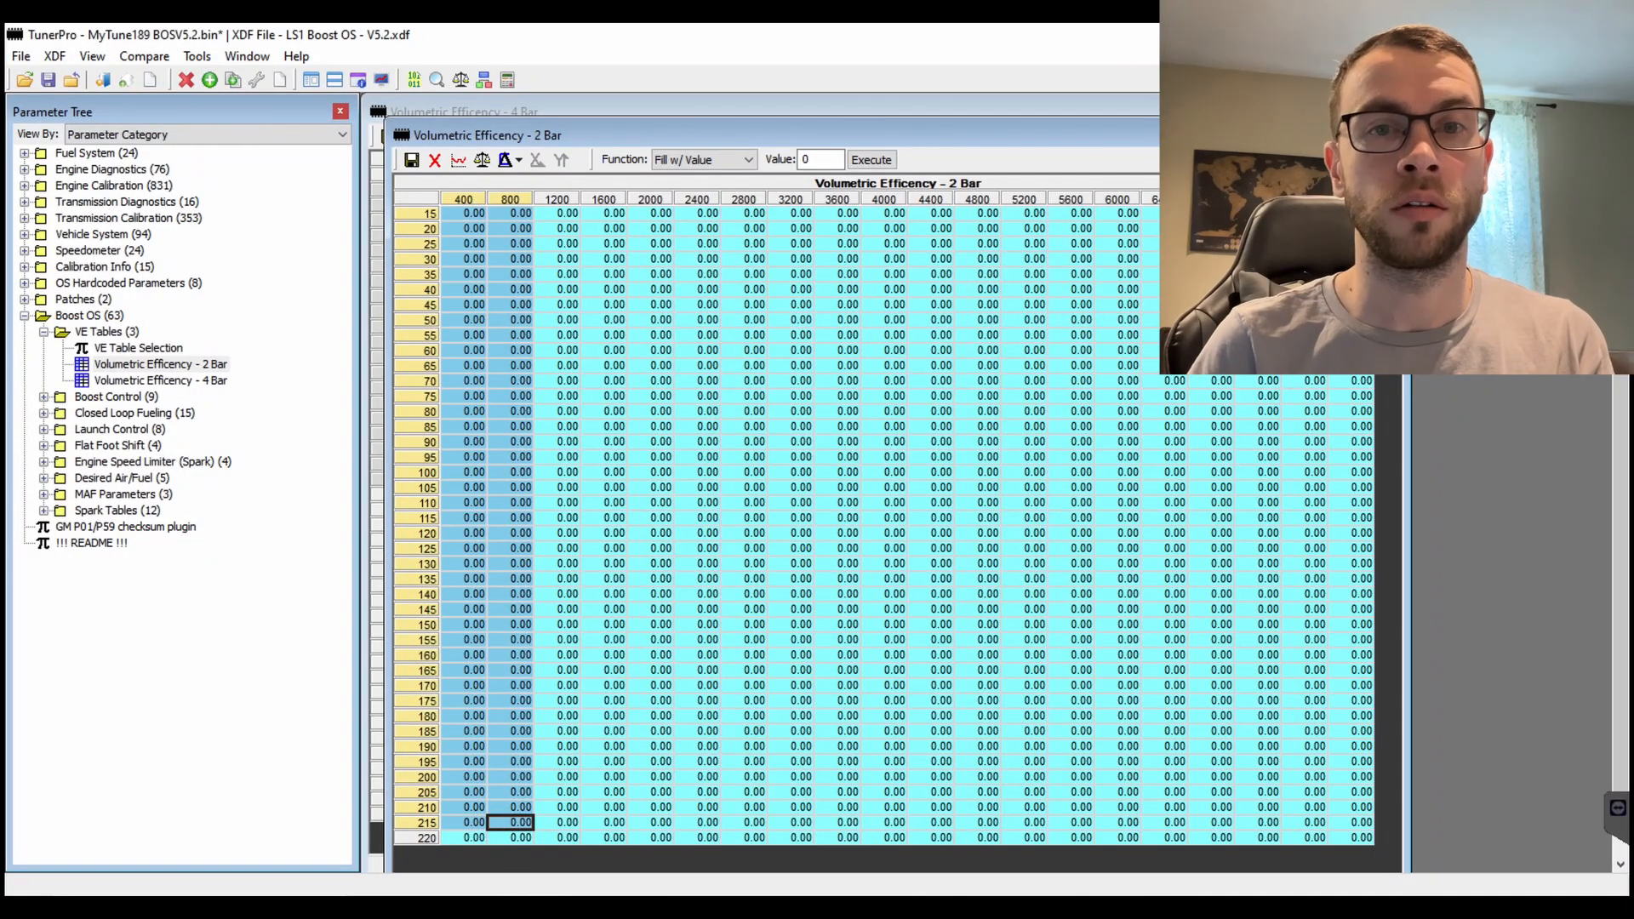
left_click(158, 380)
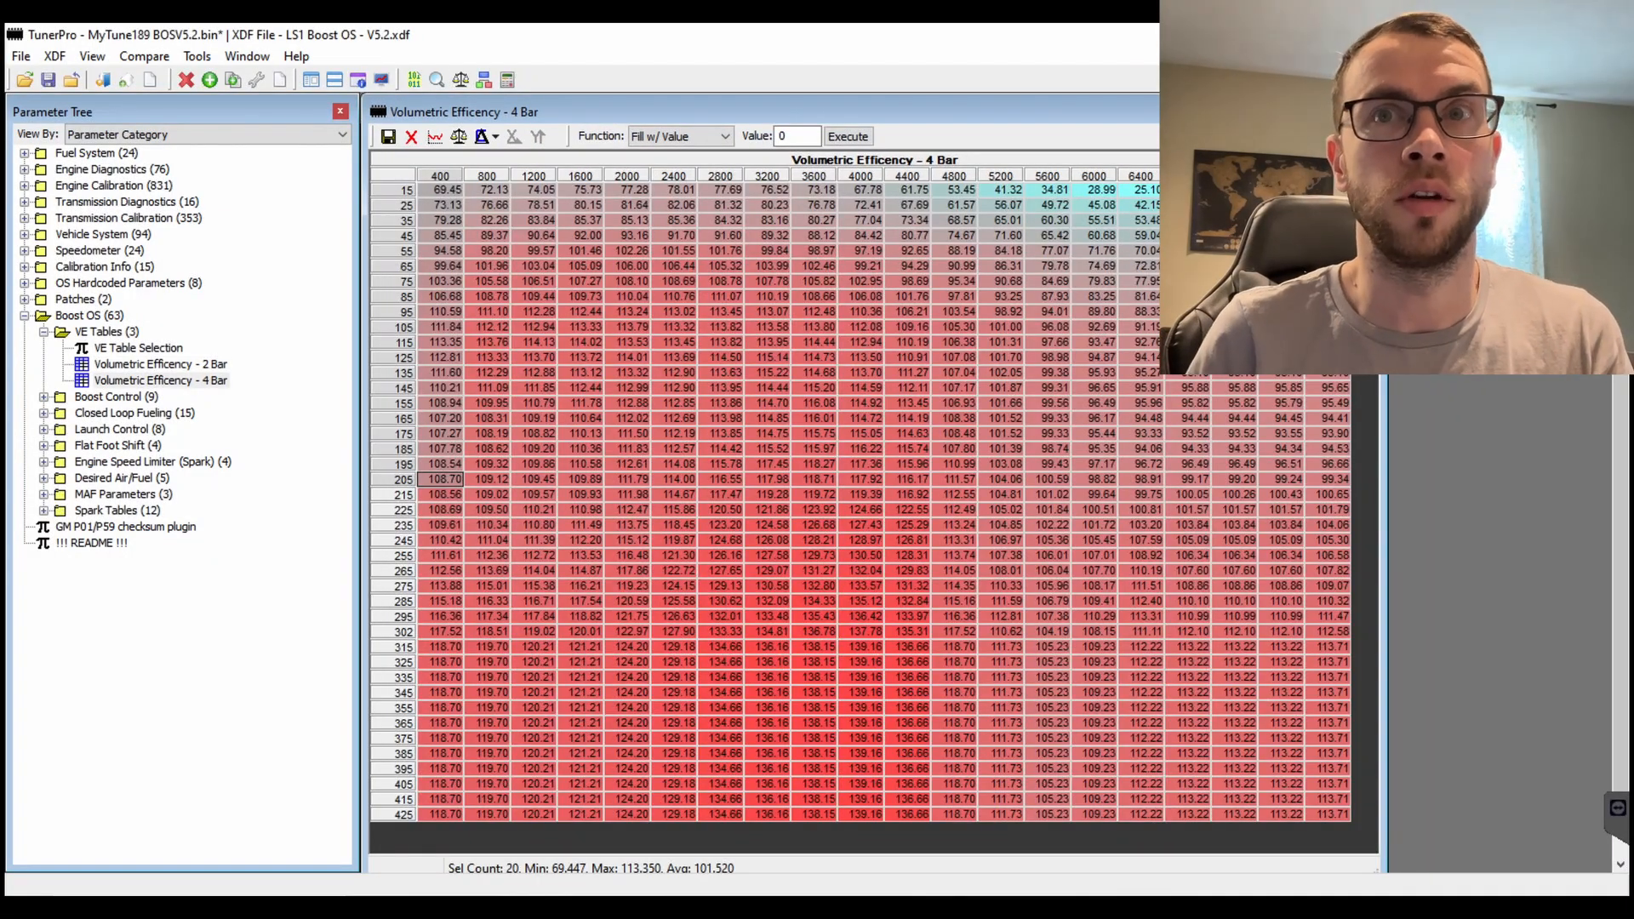